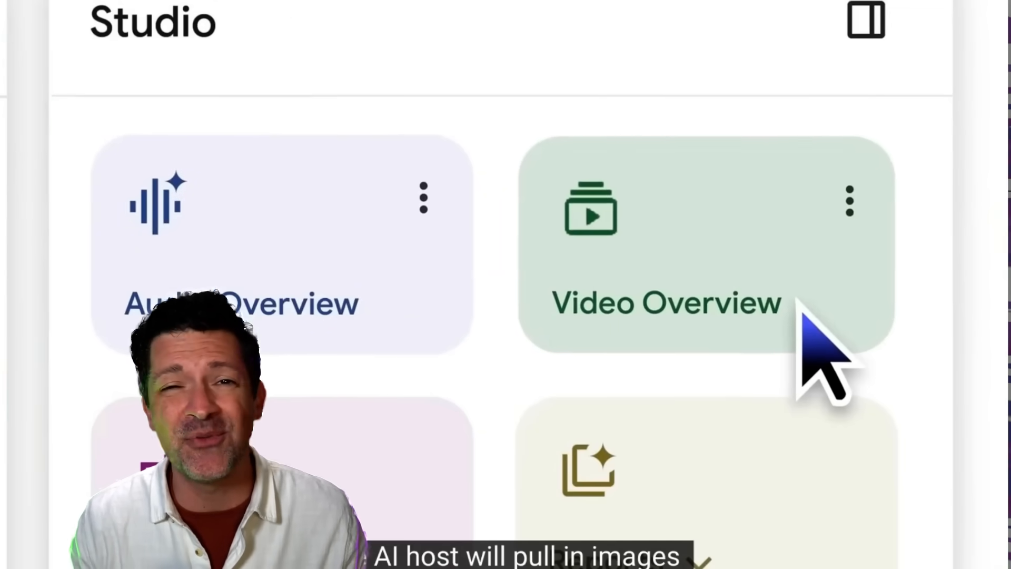
Search Google Drive for resources with BZ in the filename related to building software
left_click(666, 304)
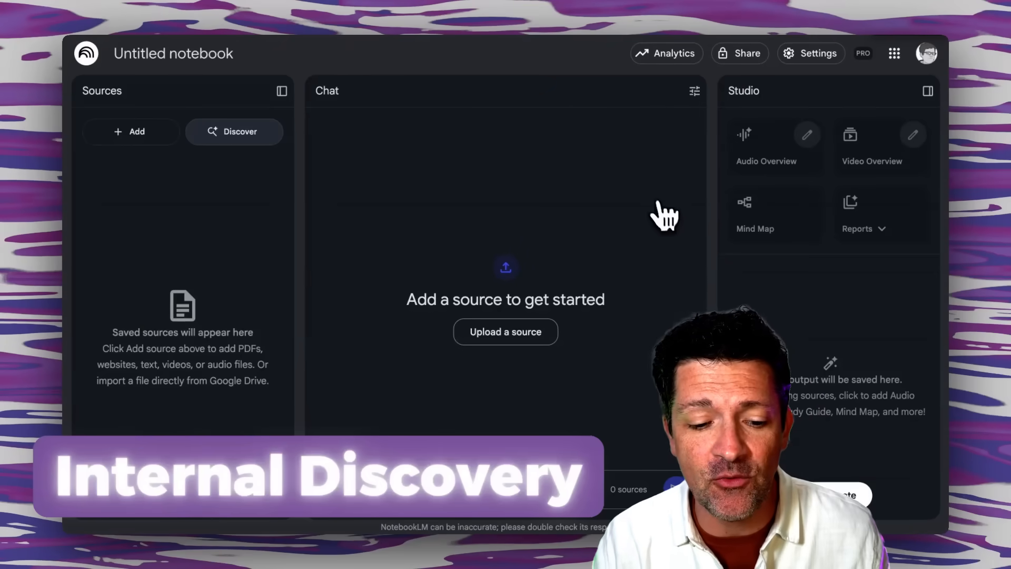
left_click(233, 131)
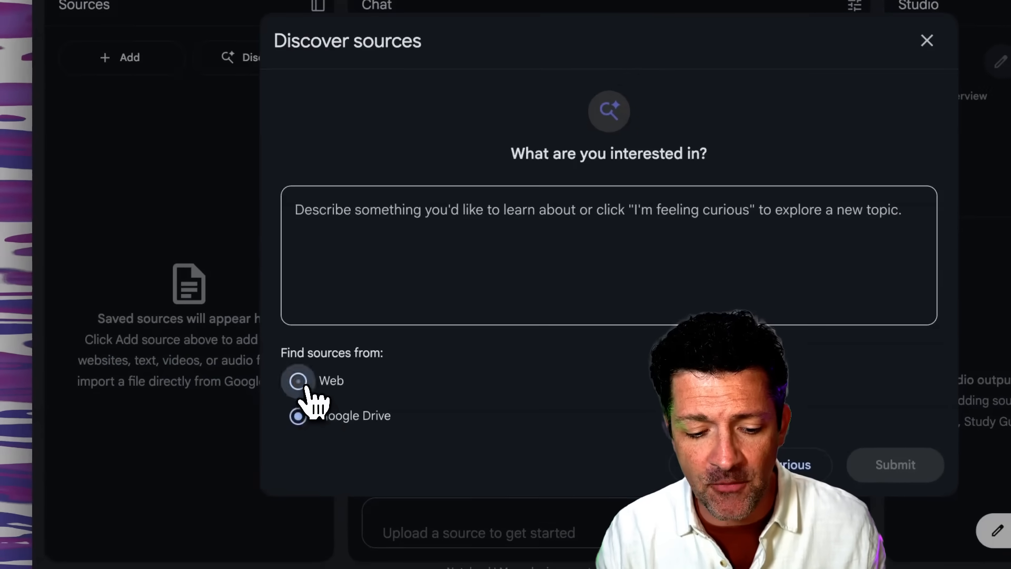
left_click(298, 414)
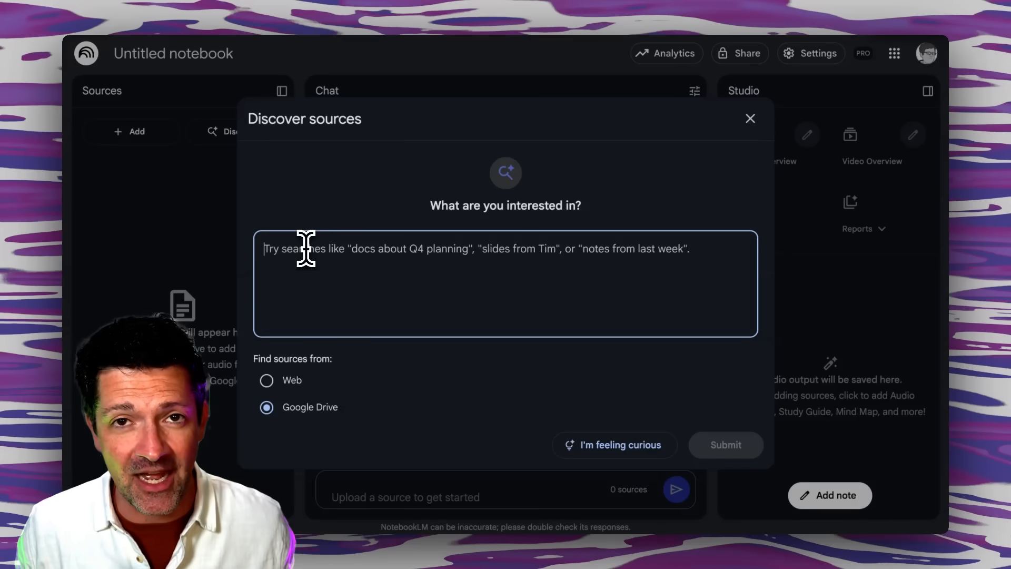
mouse_move(277, 419)
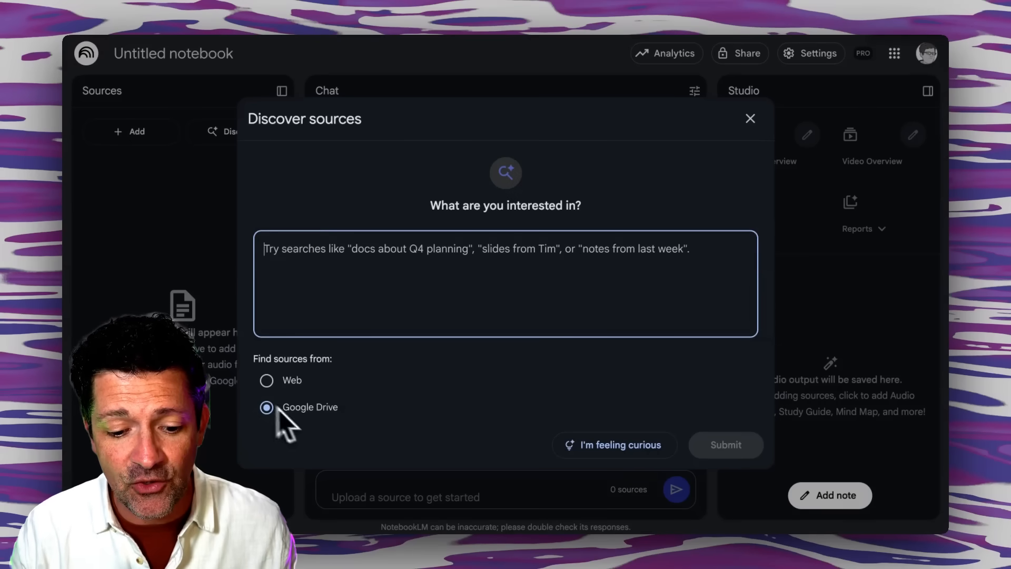
mouse_move(332, 345)
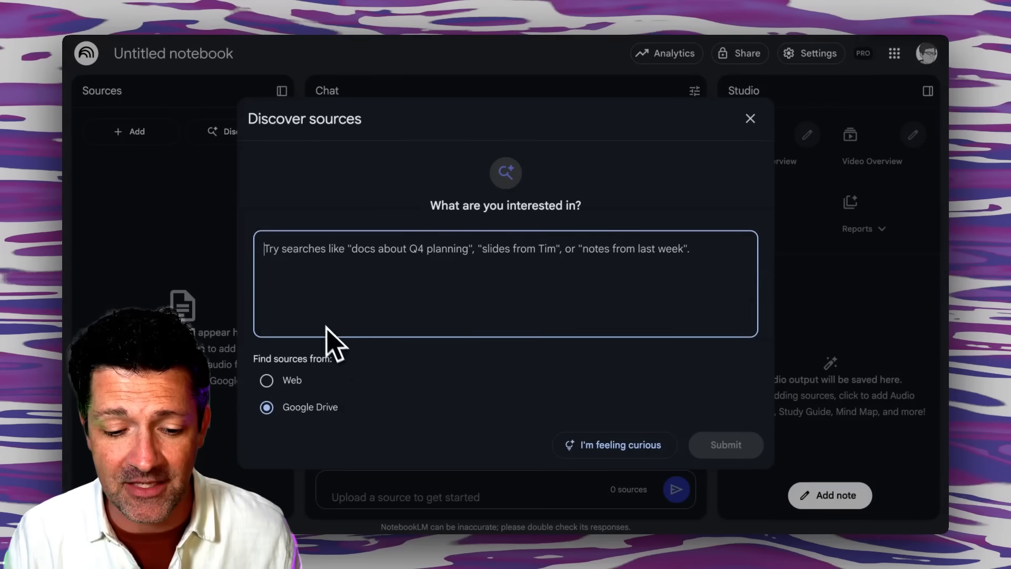
type("Please find resources (with BZ in the filename) related to building software.")
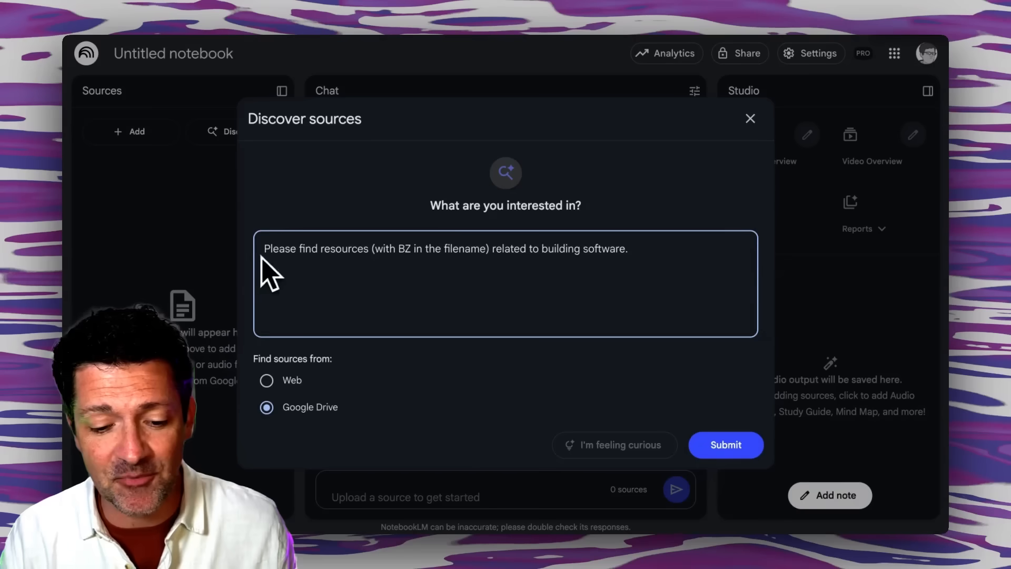
mouse_move(445, 270)
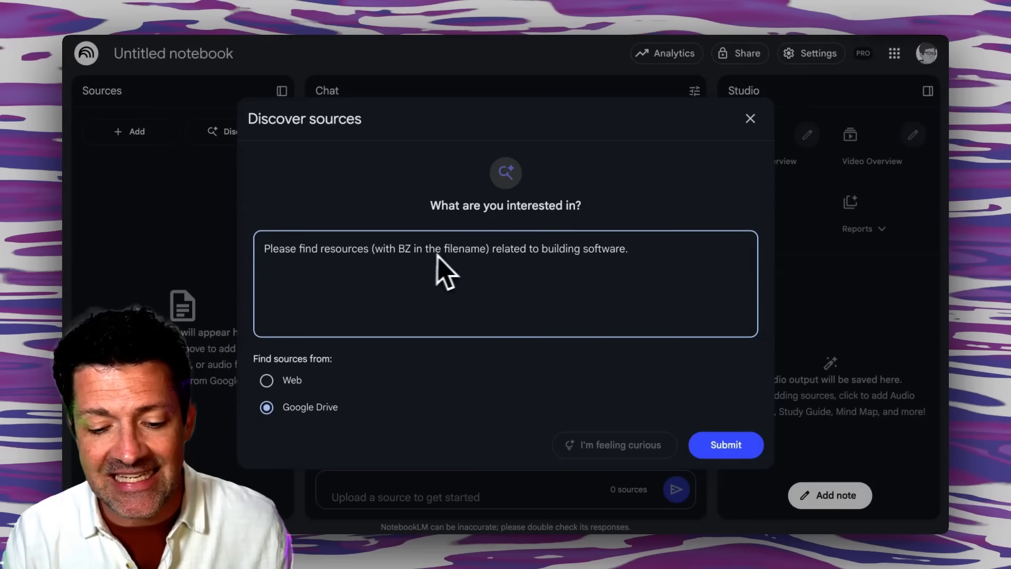
mouse_move(496, 268)
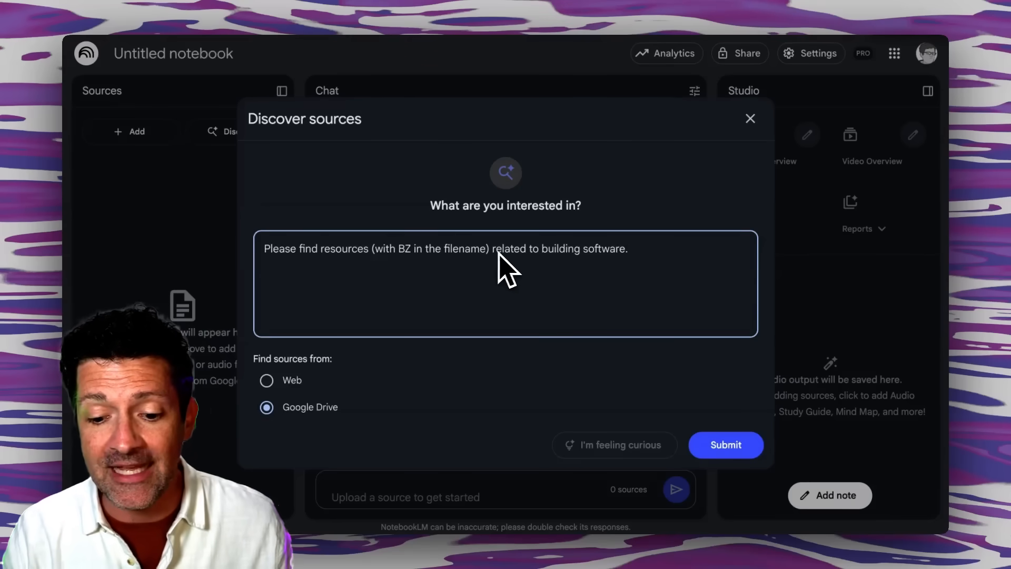
left_click(725, 444)
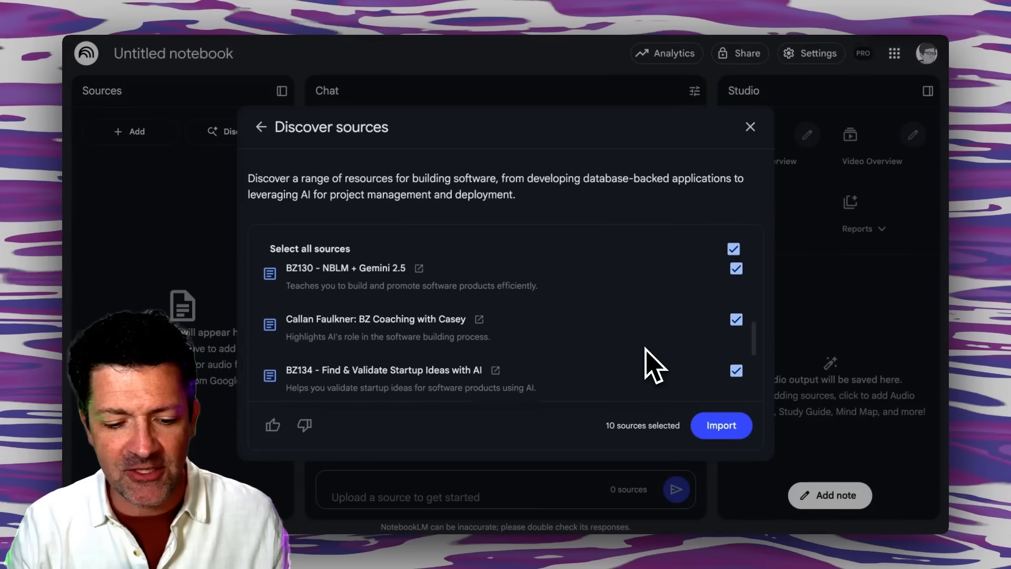
Import the found building-software sources into the notebook
scroll("down", 3)
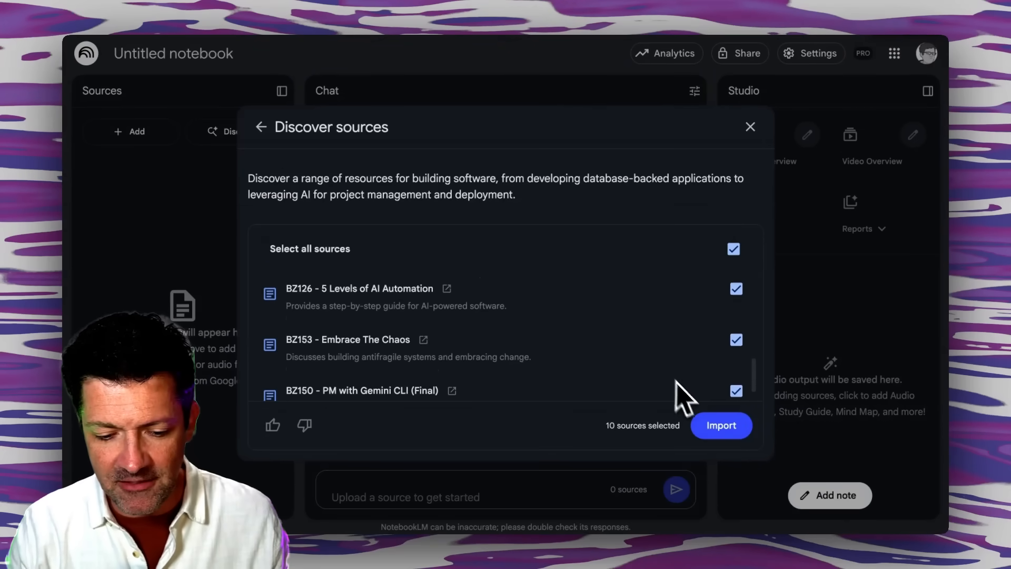
left_click(720, 424)
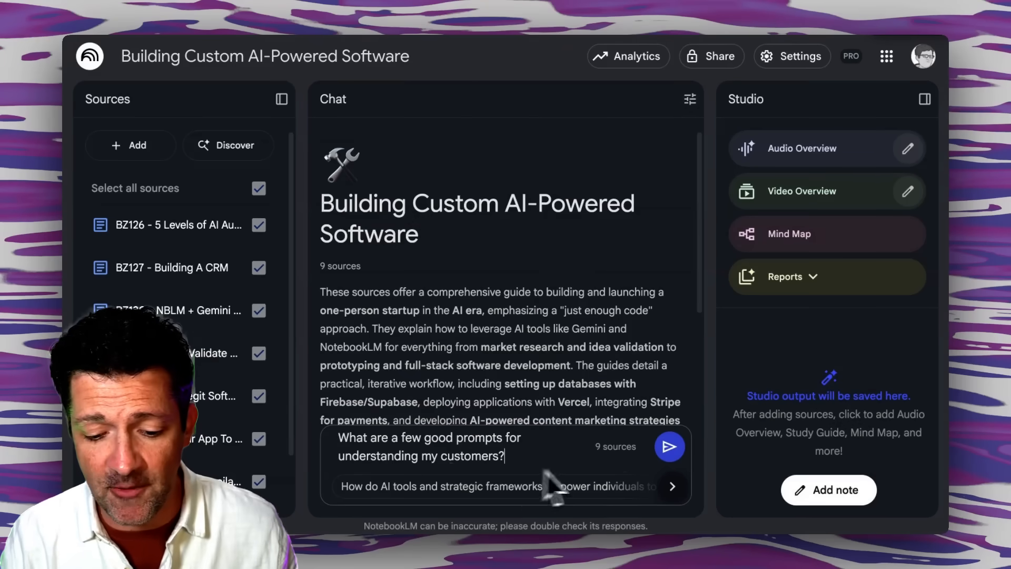
Ask for good prompts for understanding customers and read through the answer
left_click(669, 446)
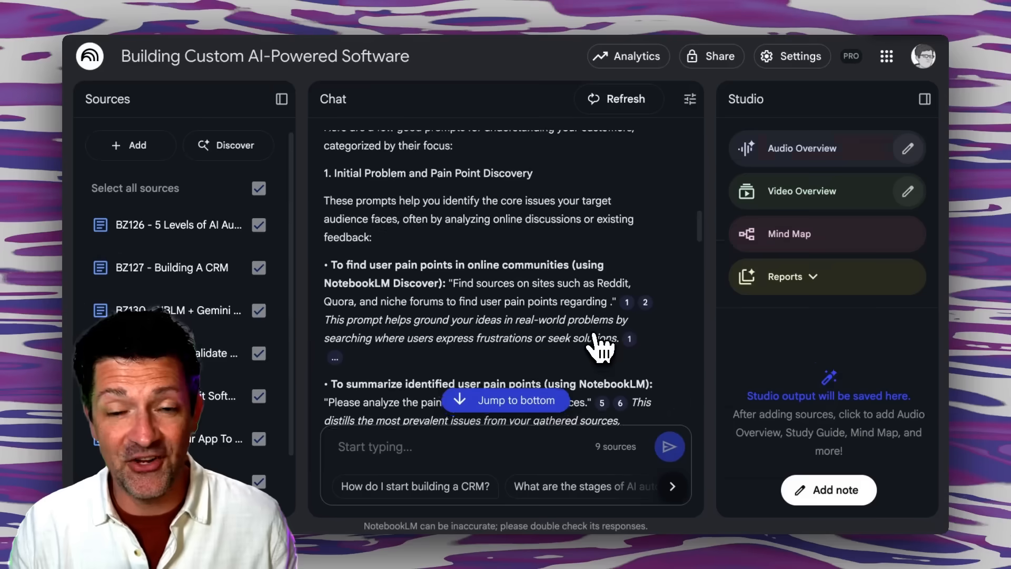
scroll("down", 3)
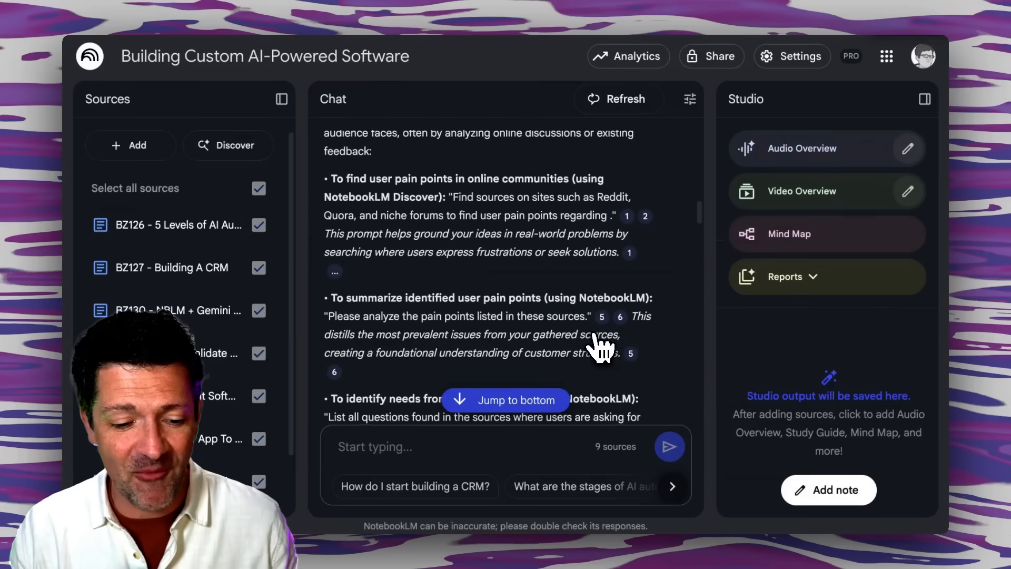
scroll("down", 3)
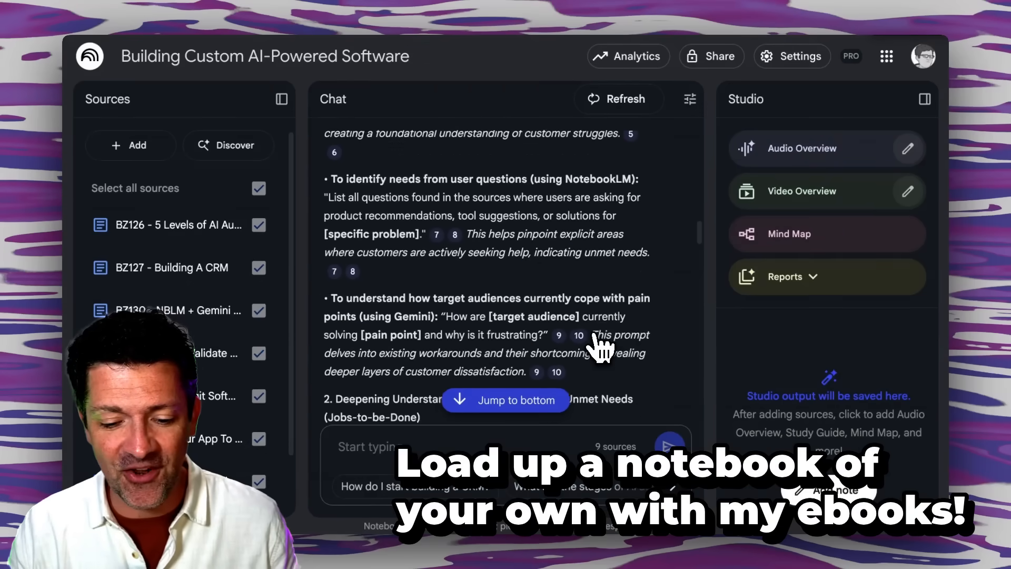
scroll("down", 3)
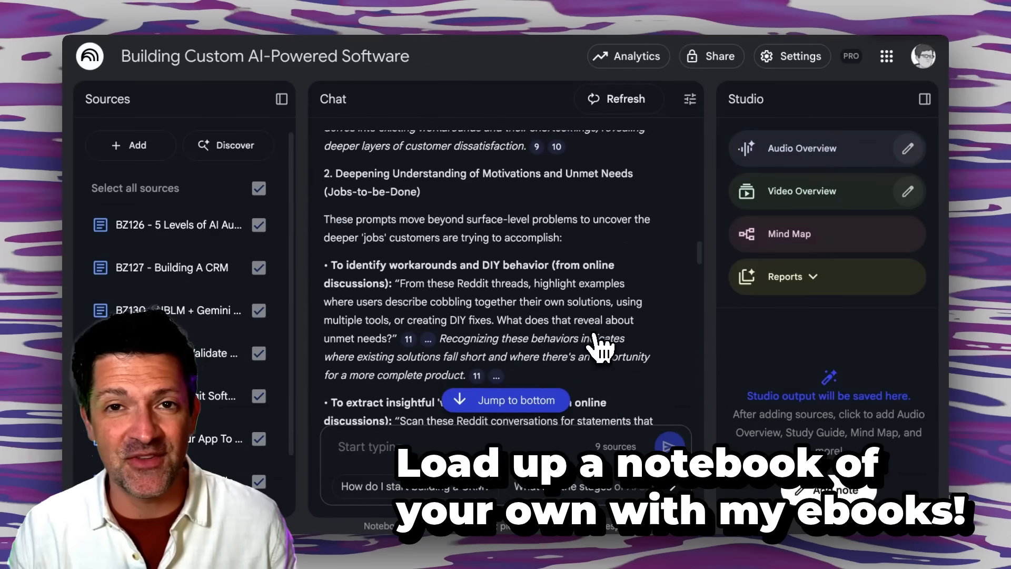
scroll("down", 3)
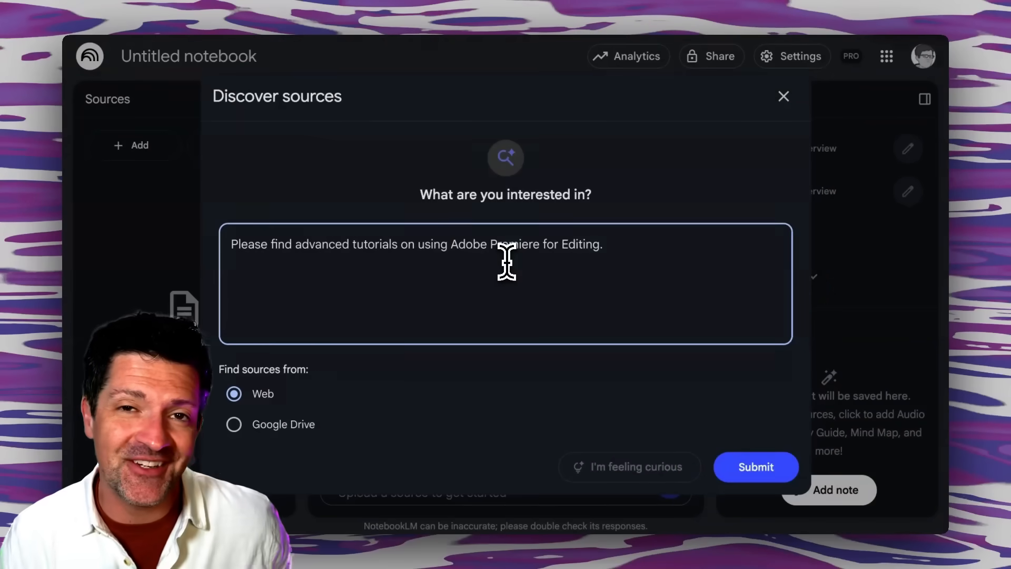
mouse_move(342, 270)
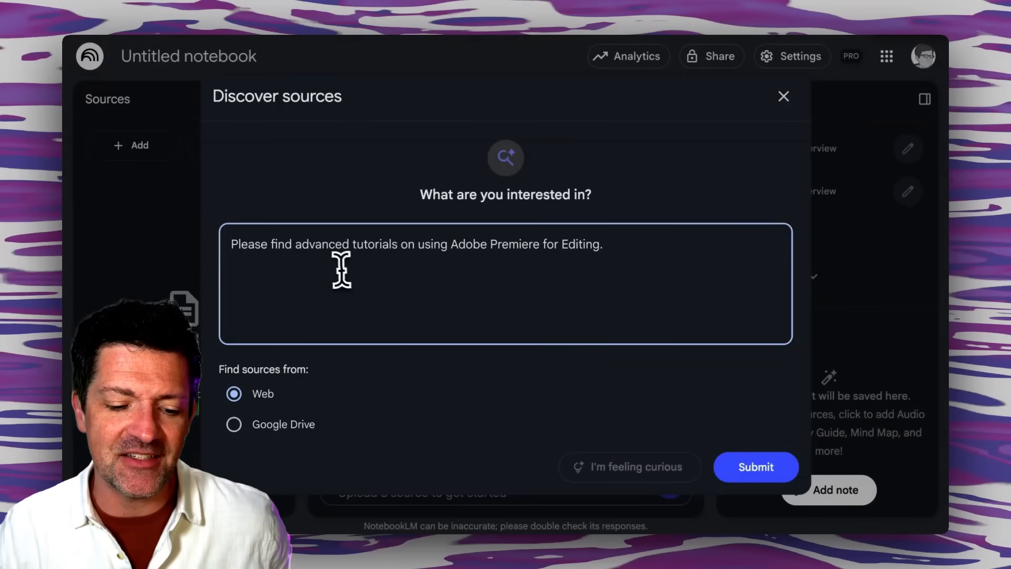
mouse_move(452, 258)
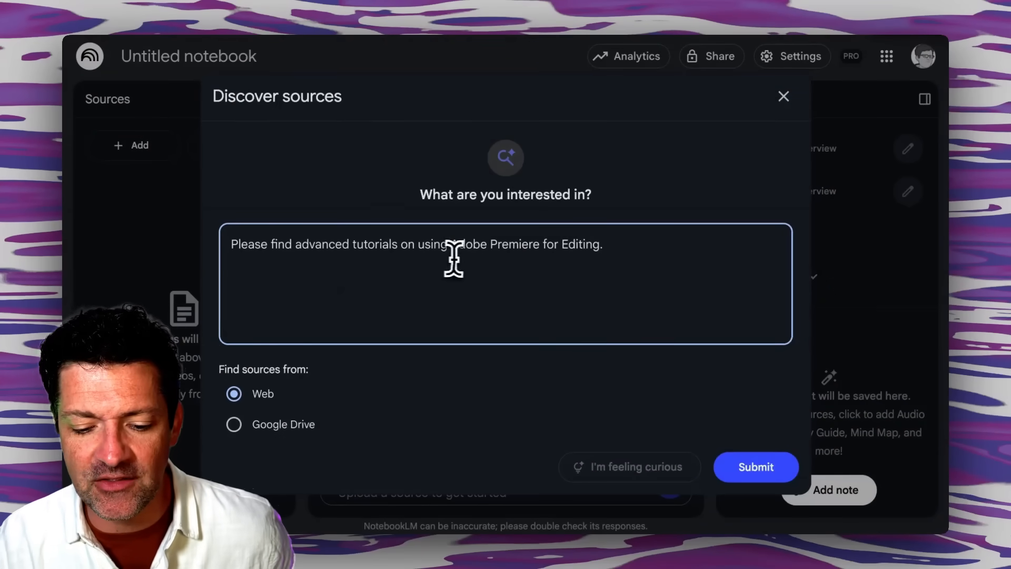
Import web tutorials on advanced Premiere editing and color grading, then start a third discovery
left_click(755, 467)
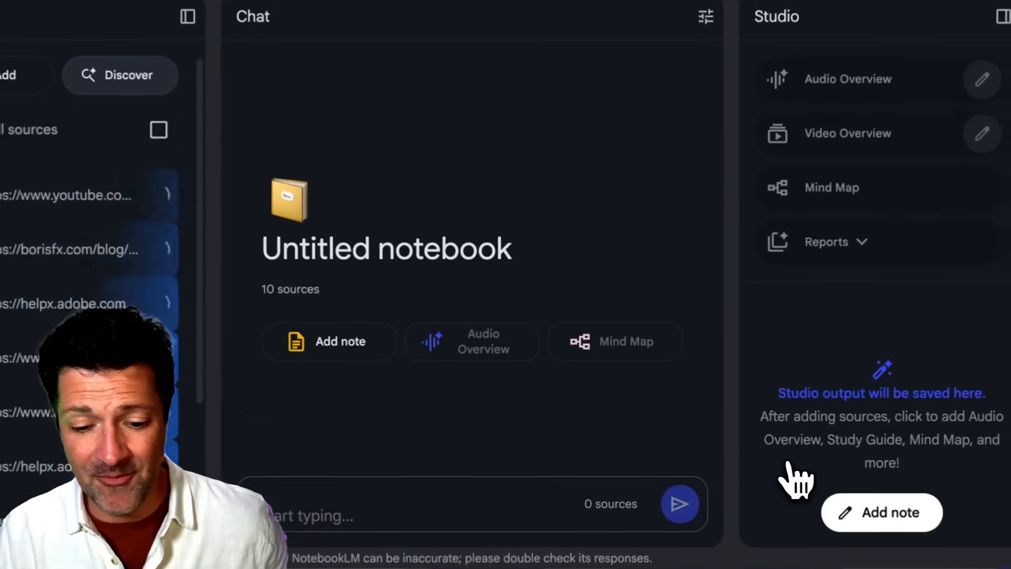
left_click(120, 73)
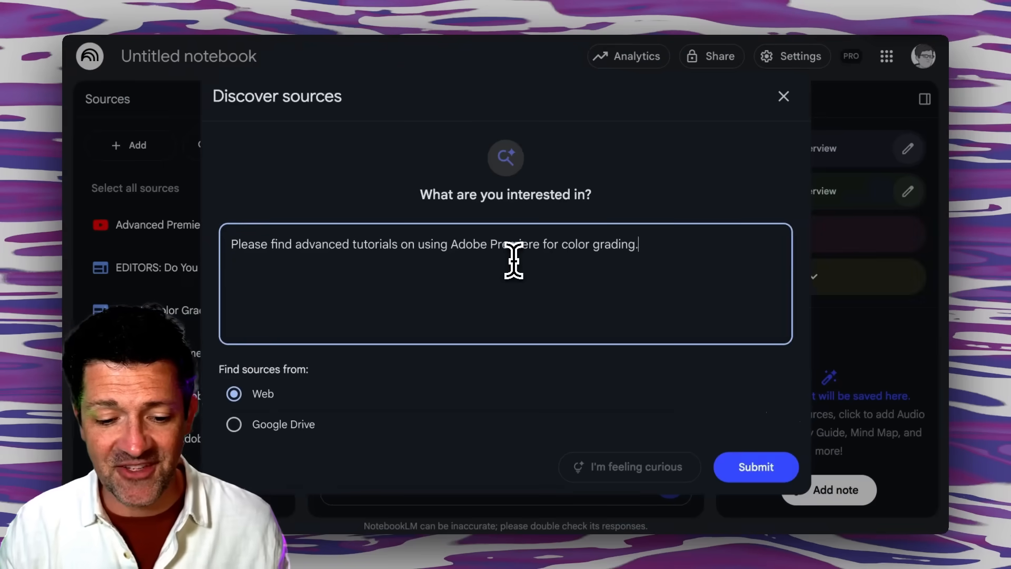
mouse_move(709, 445)
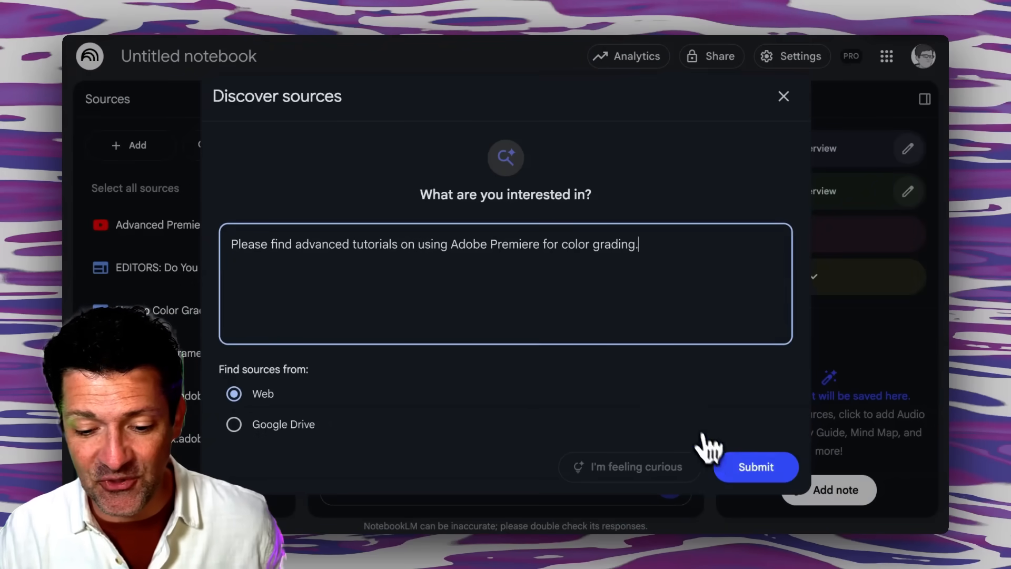
left_click(756, 467)
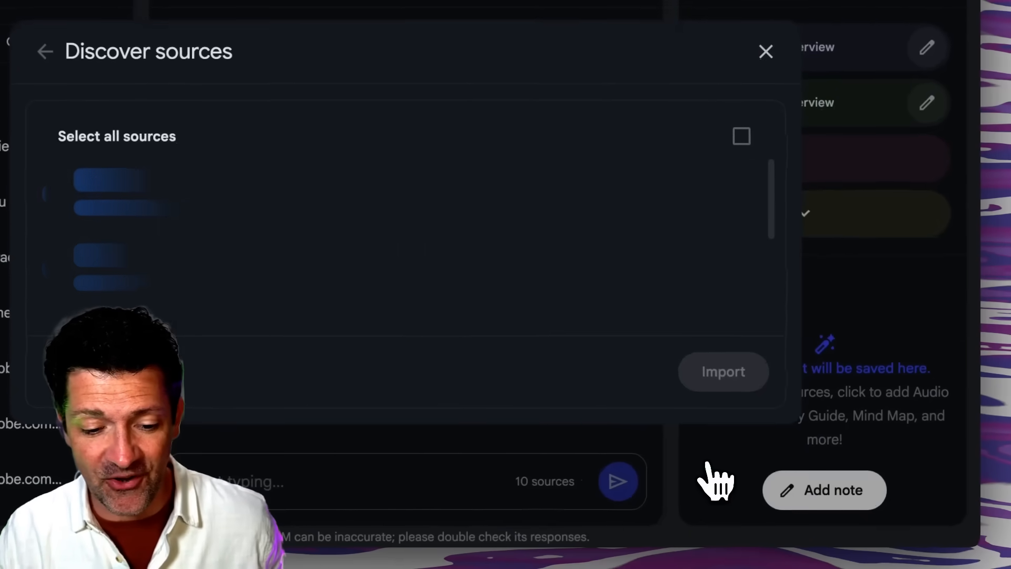
left_click(765, 51)
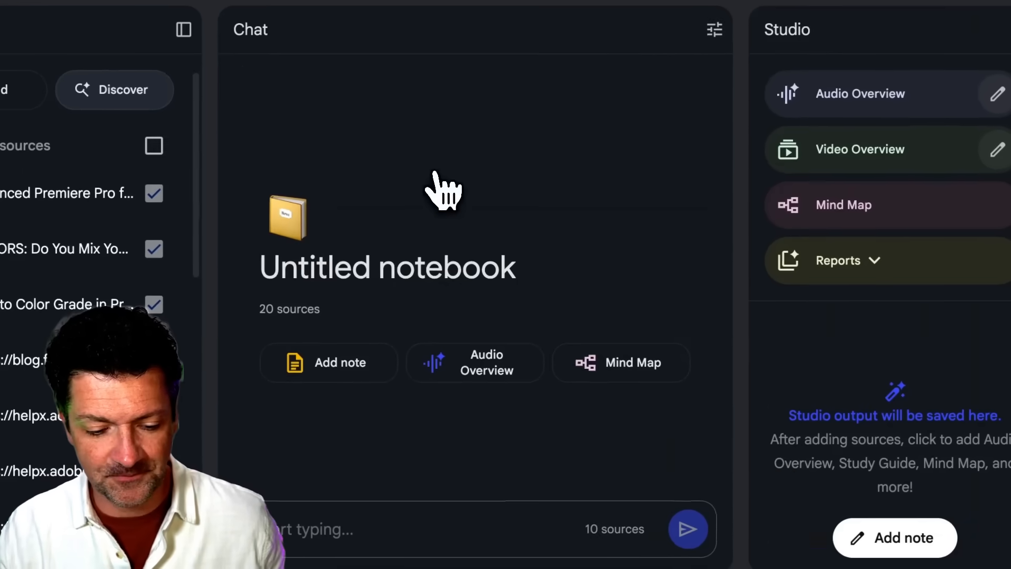
left_click(114, 89)
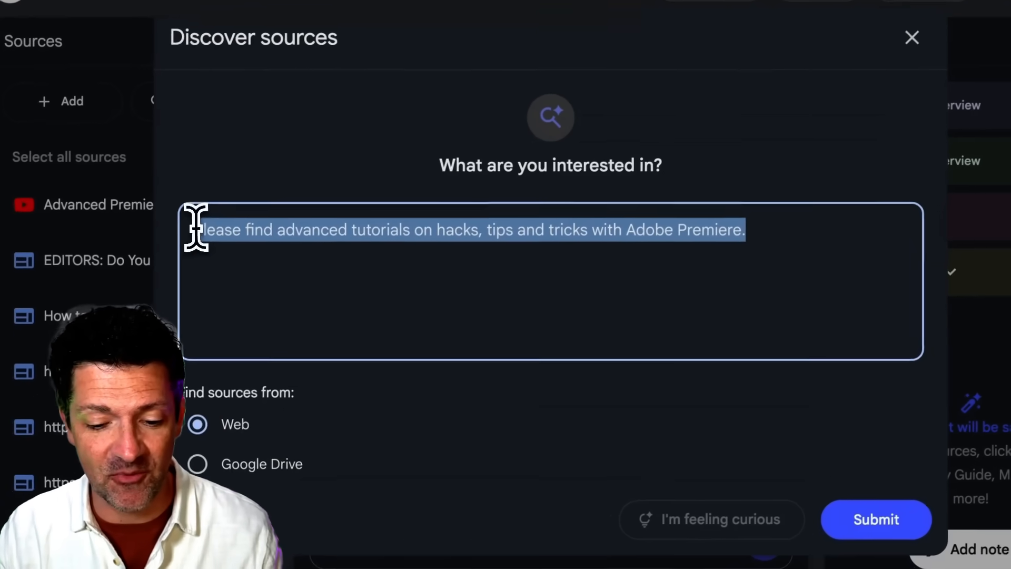
Open the Scratch - Premiere notebook and browse its Premiere Pro sources
left_click(875, 520)
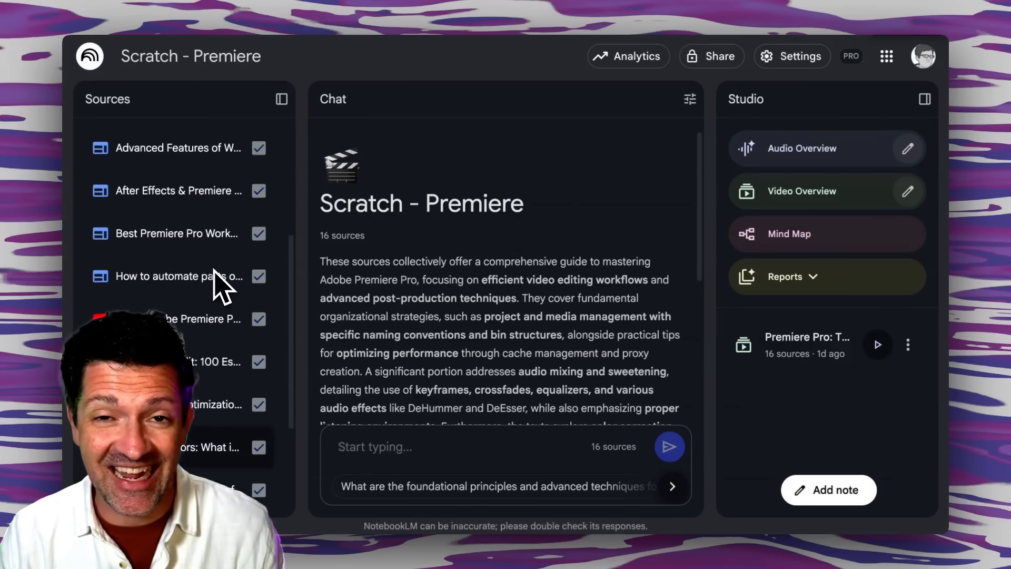
scroll("down", 3)
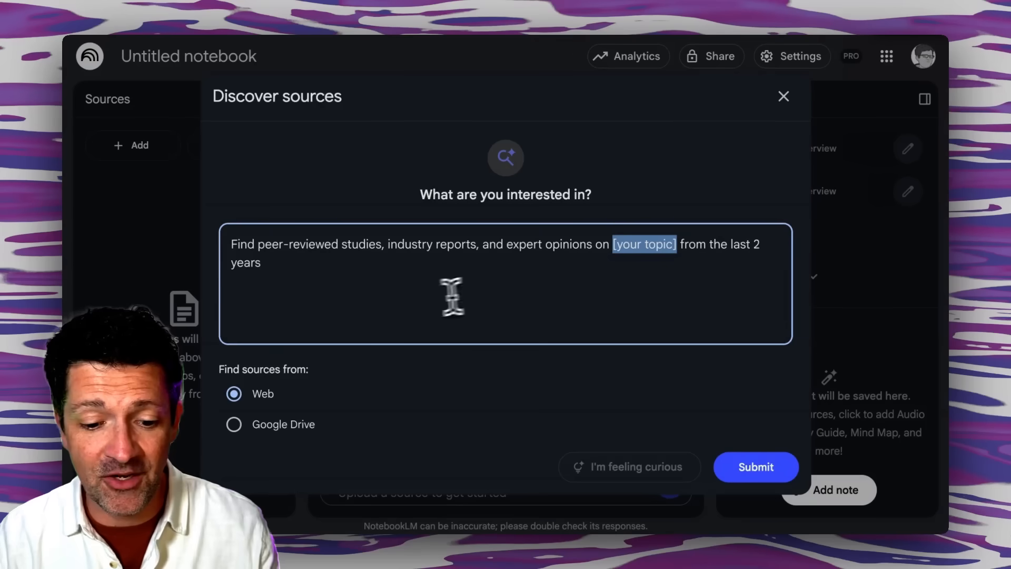
mouse_move(510, 258)
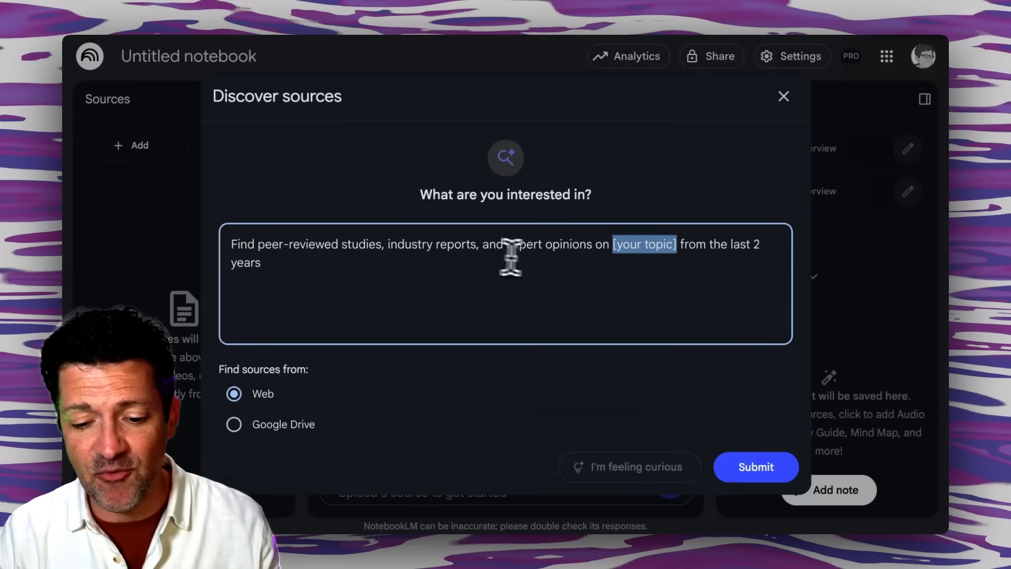
mouse_move(644, 267)
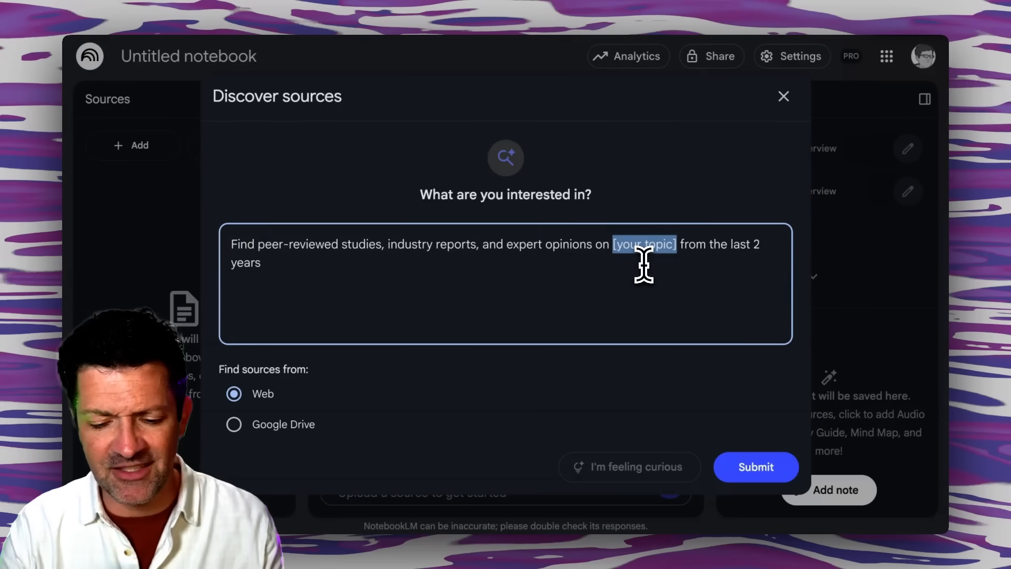
Search the web for research on investing, then ask which sources best support buying gold
type("investing")
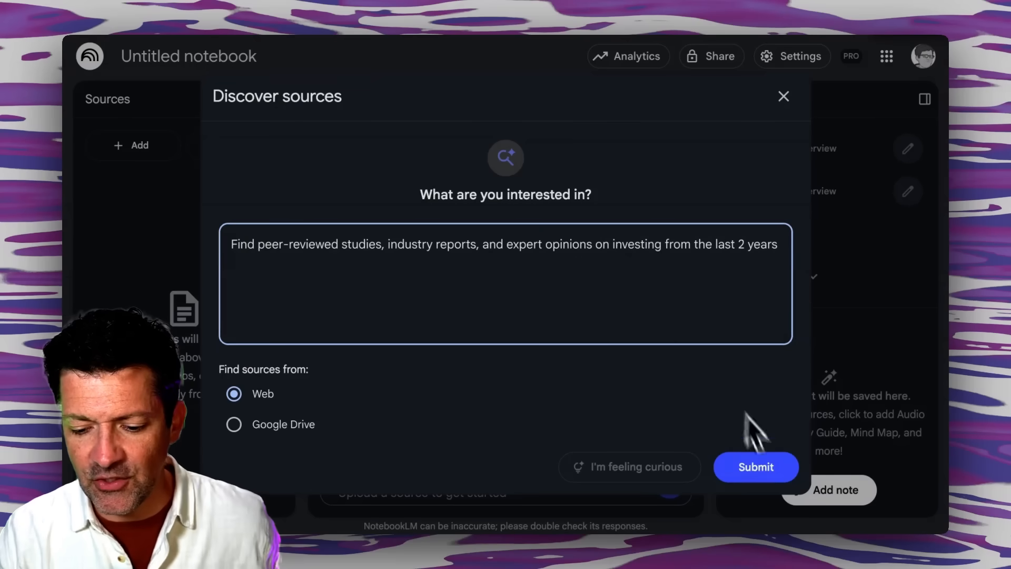
left_click(755, 466)
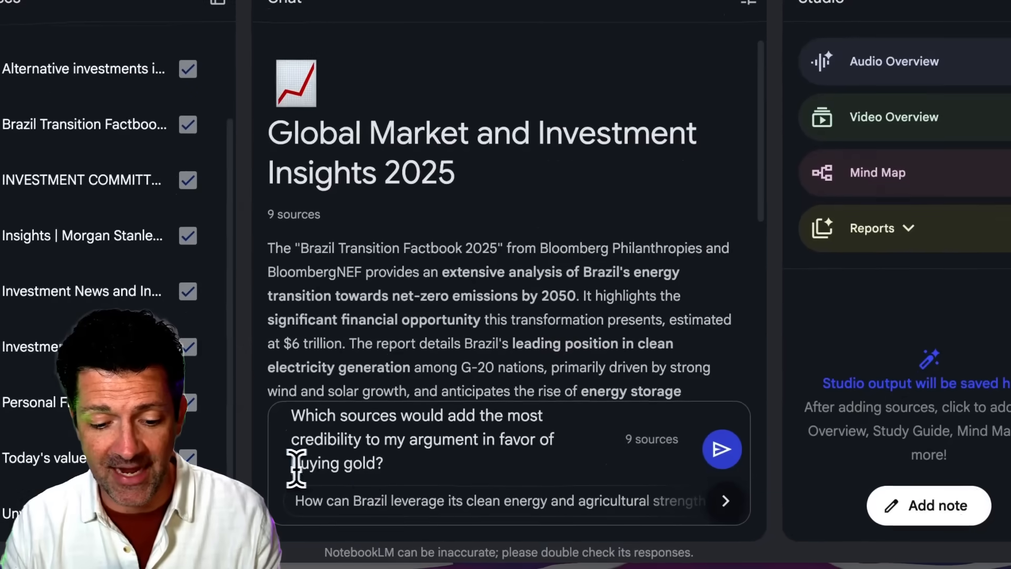
mouse_move(496, 461)
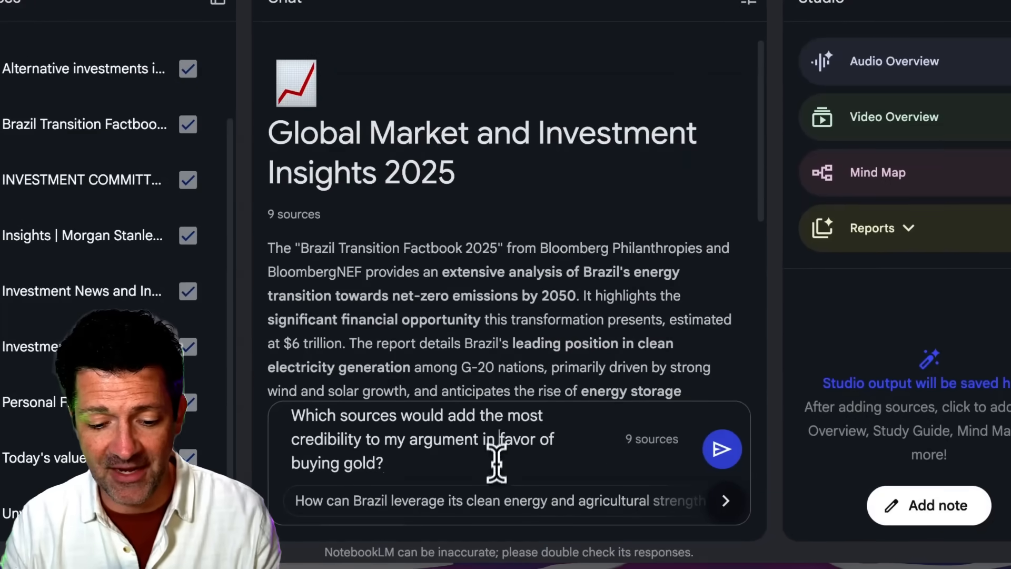
left_click(722, 449)
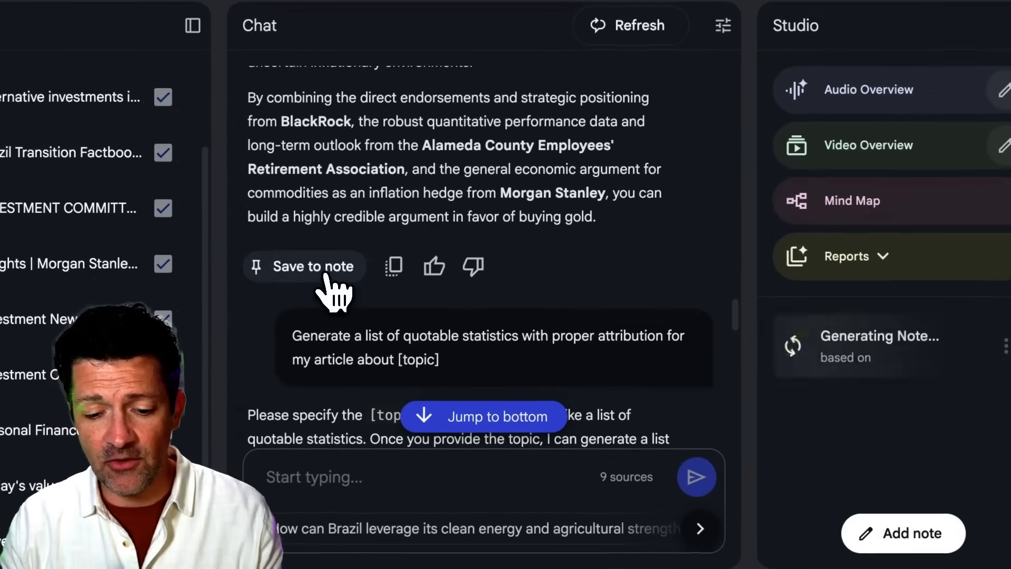
Save the gold argument and gold return breakdown answers as notes
left_click(303, 265)
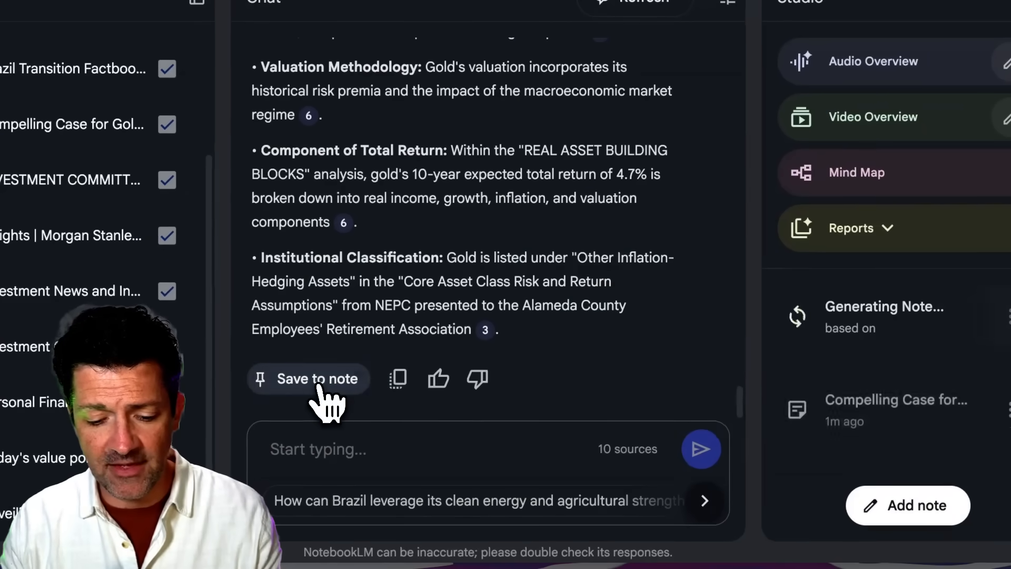
left_click(308, 378)
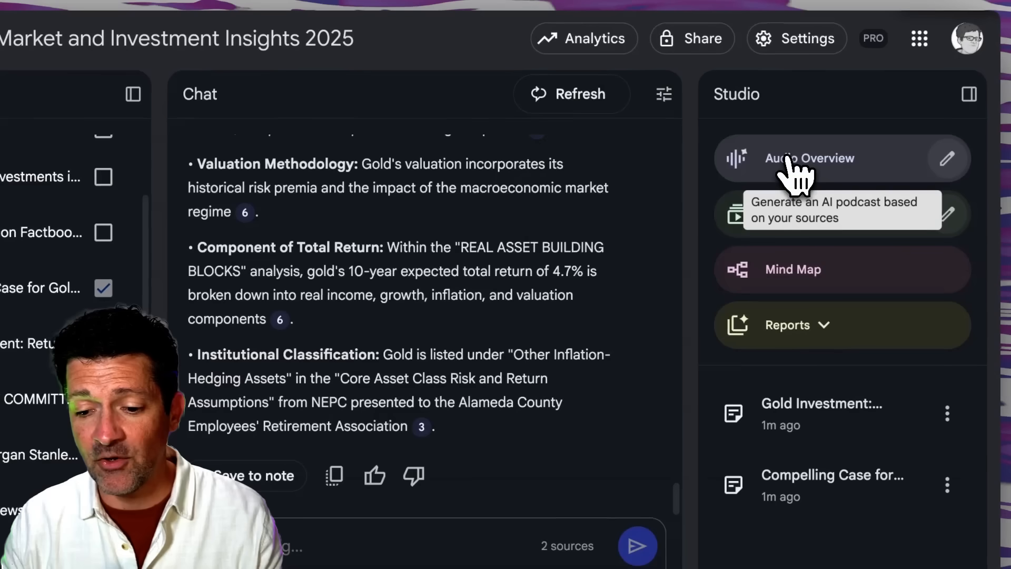
Generate an audio overview from the two gold notes and return to the prompt-ideas document
left_click(808, 158)
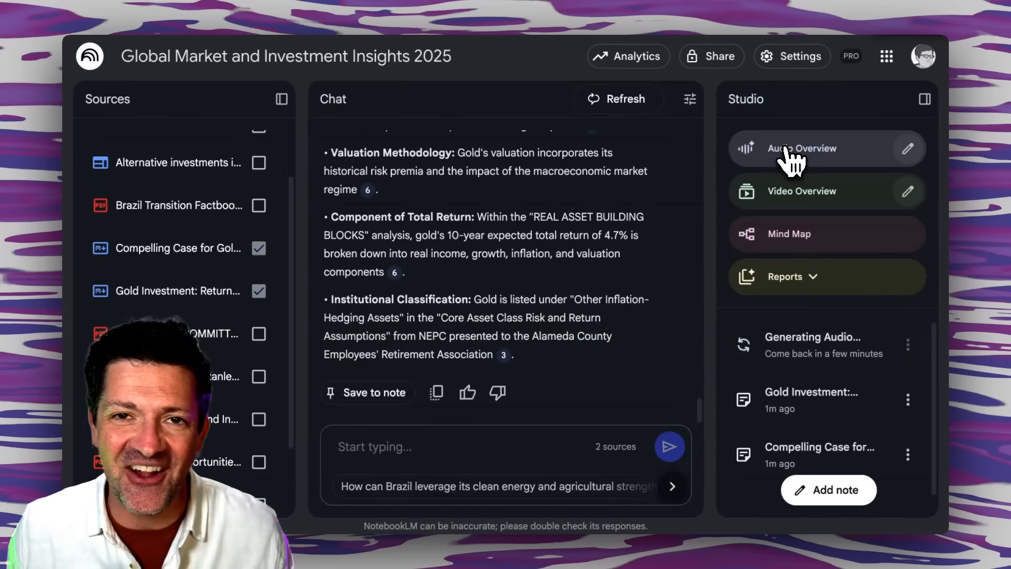
mouse_move(835, 165)
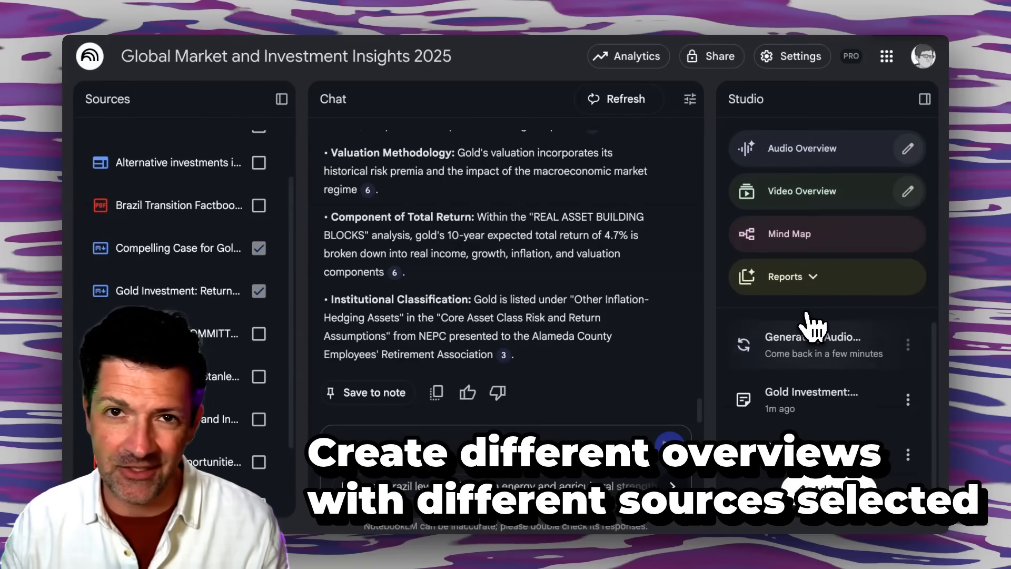
mouse_move(801, 149)
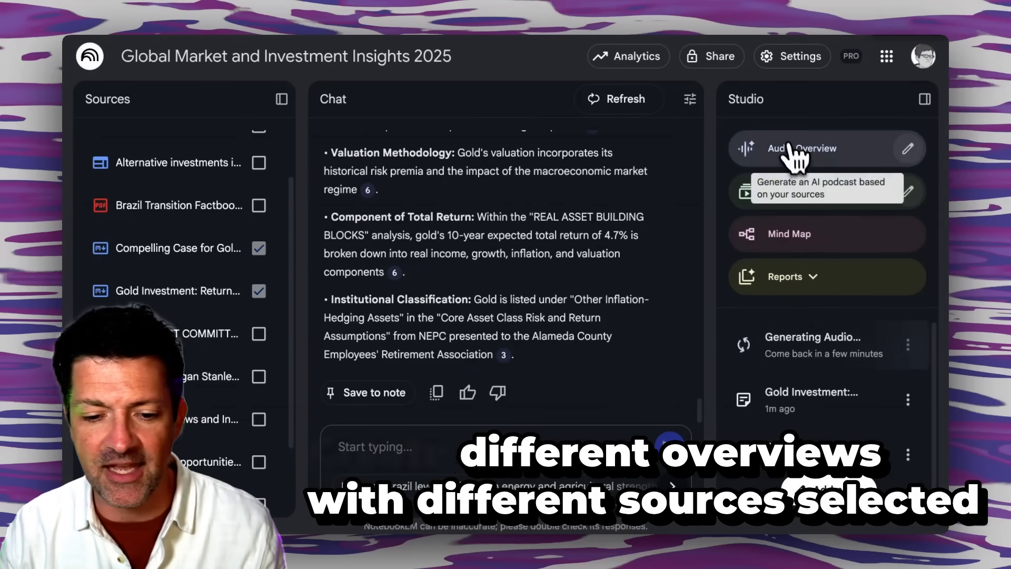
key("alt+tab")
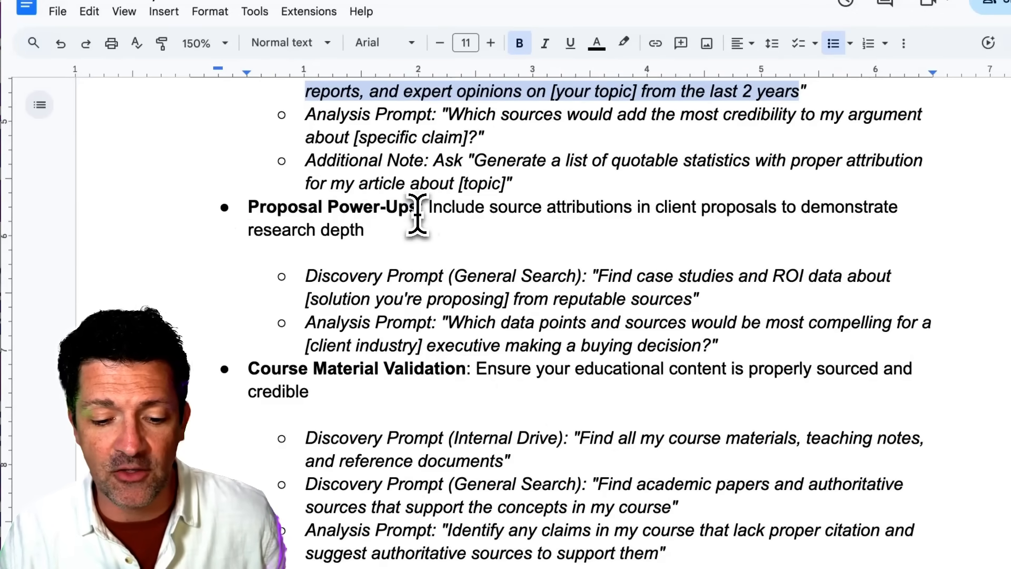
scroll("up", 3)
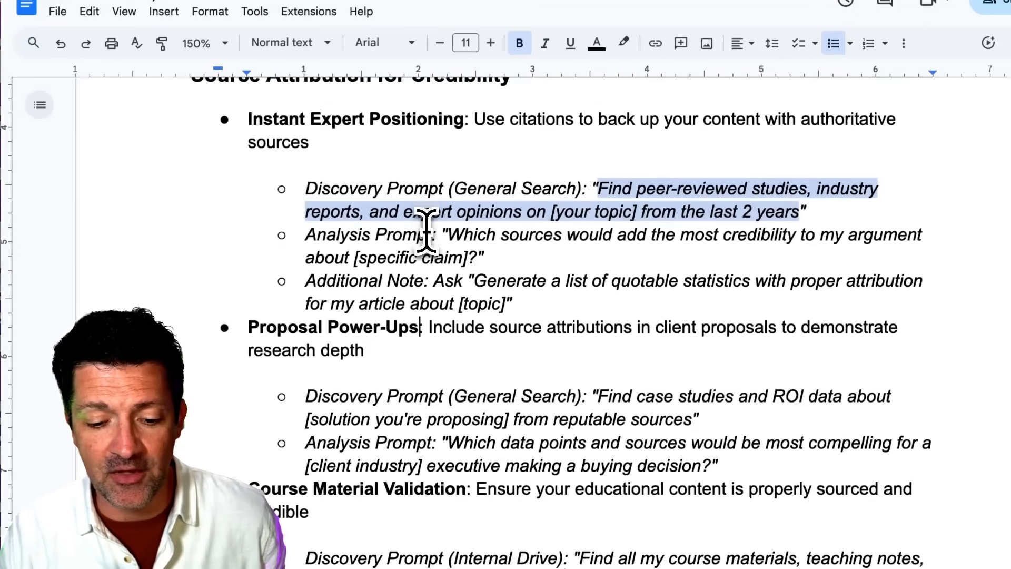
scroll("down", 3)
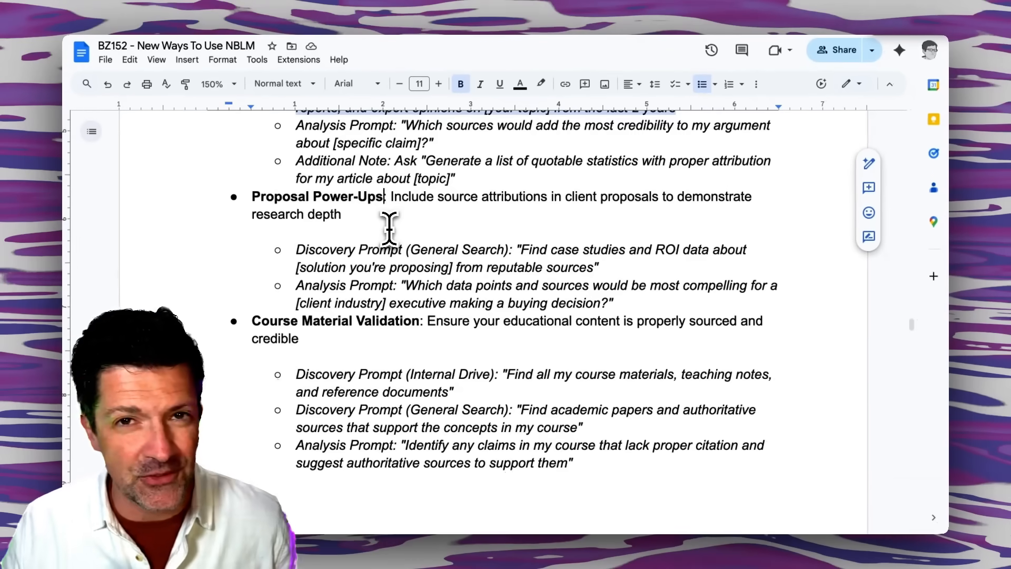
mouse_move(522, 255)
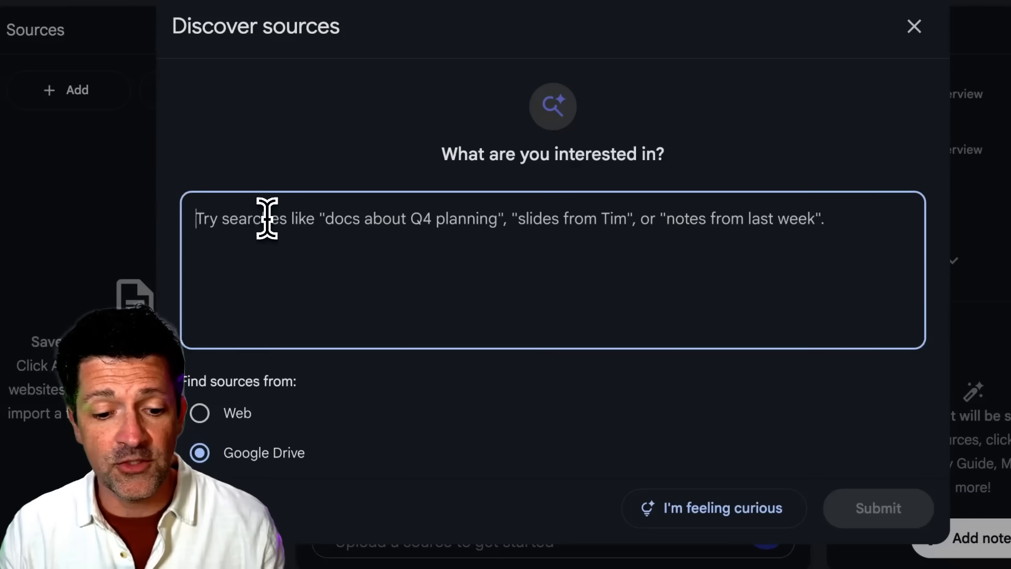
Search Drive for service descriptions, onboarding documents, FAQs and client success stories
type("Find my service descriptions, onboarding documents, FAQs, and client success stories")
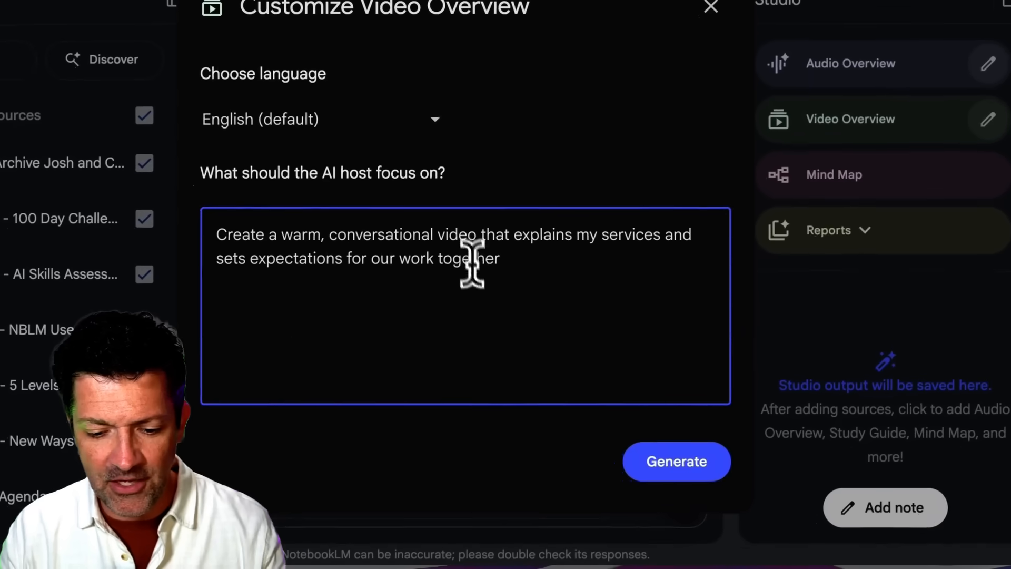
left_click(676, 461)
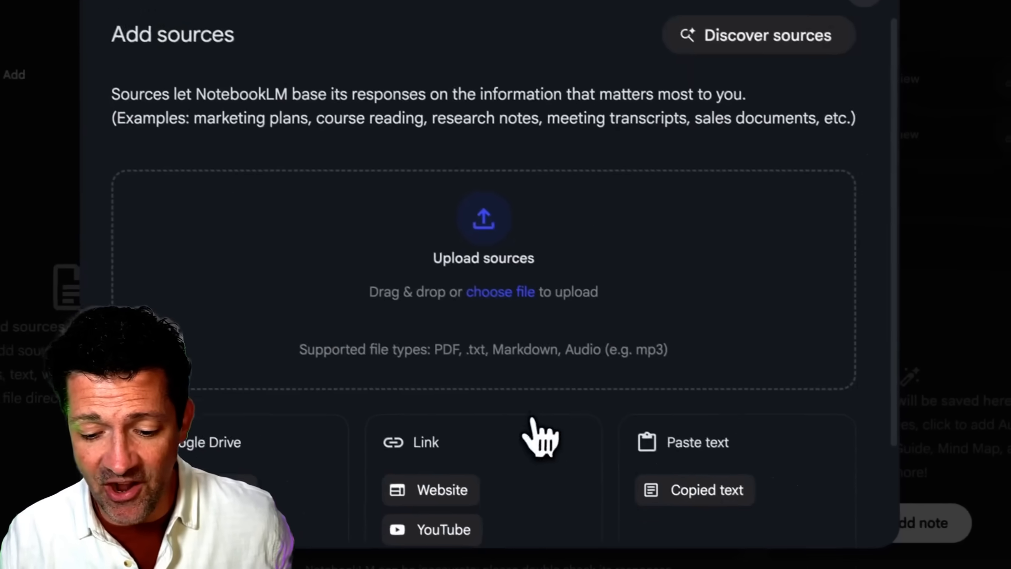
Open the Casey's Year notebook and start an audio overview of its journal
left_click(707, 490)
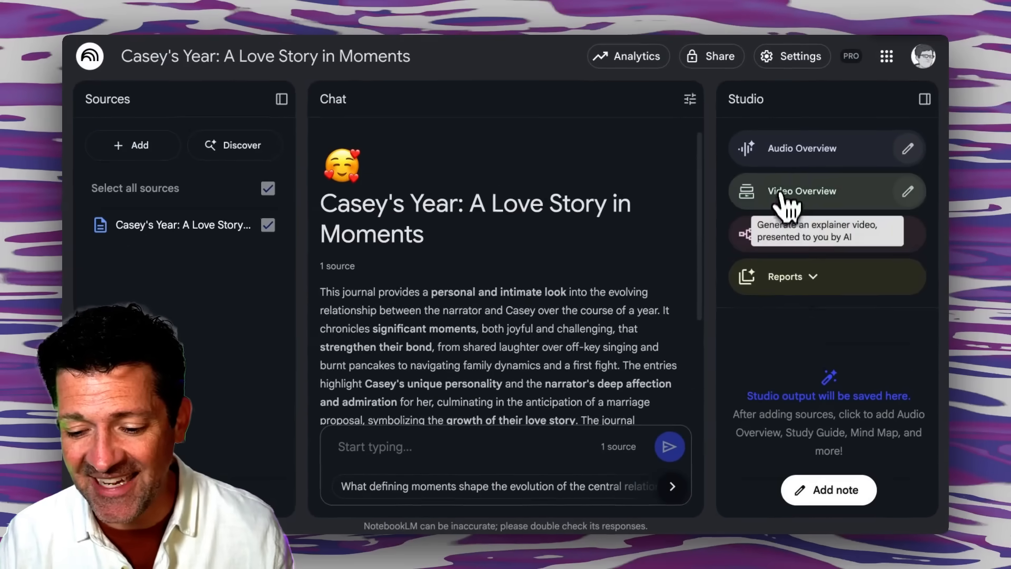
mouse_move(801, 149)
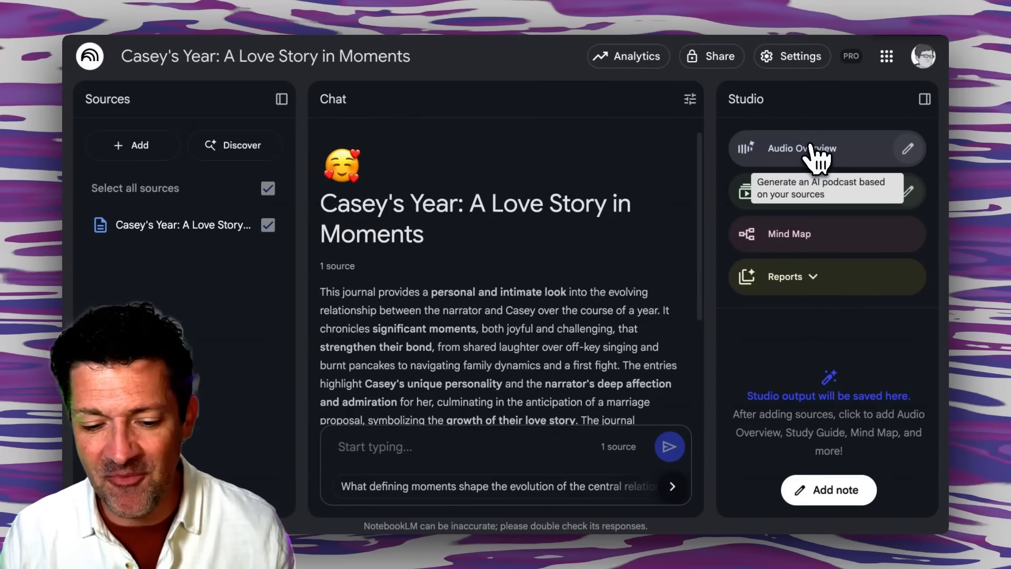
left_click(803, 149)
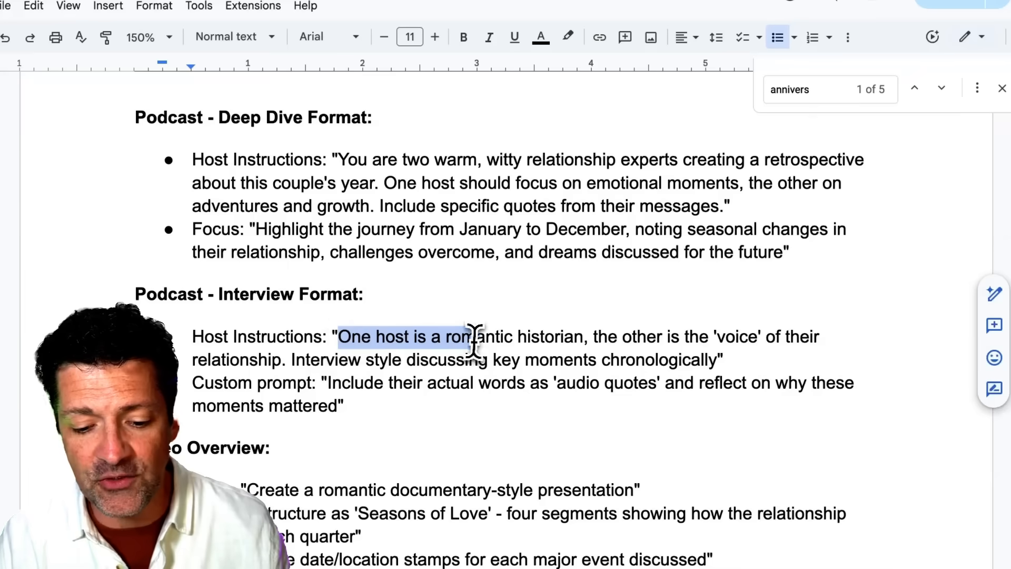
scroll("down", 3)
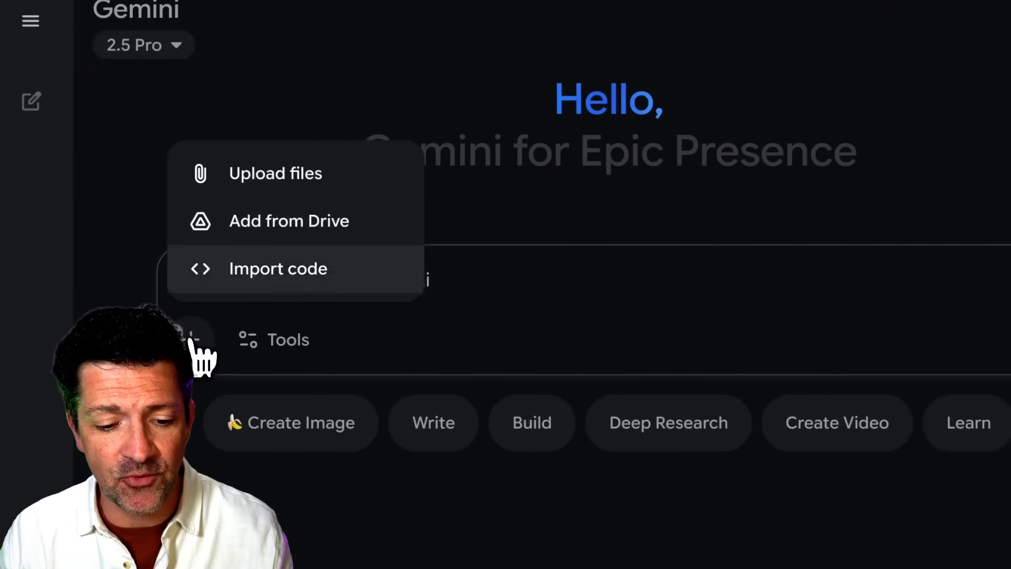
Choose Upload files to attach a file to the Gemini prompt
left_click(274, 172)
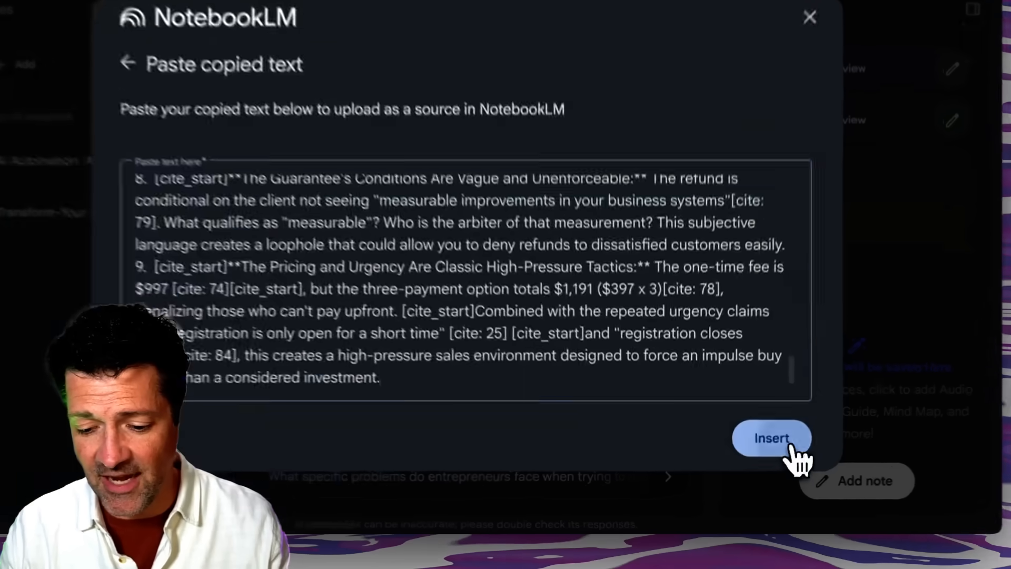
Add the pasted objections critique as a third source in the AI Masterclass notebook
left_click(771, 438)
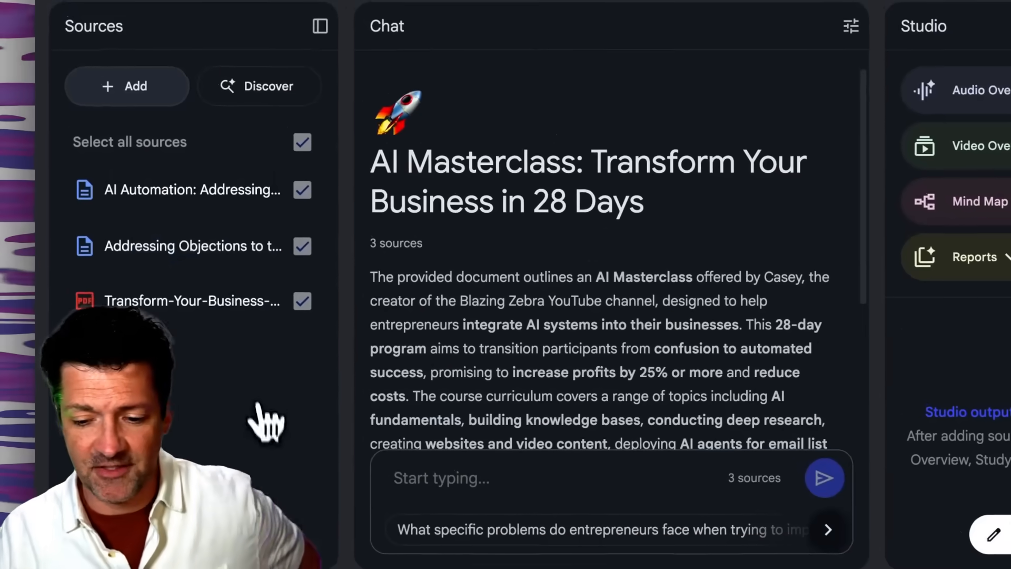
left_click(960, 89)
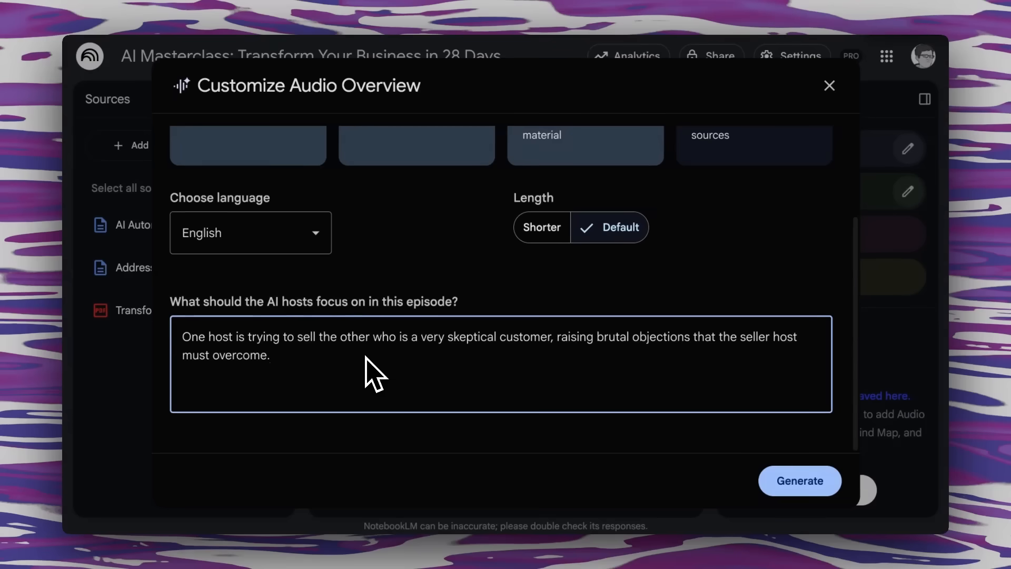
mouse_move(472, 390)
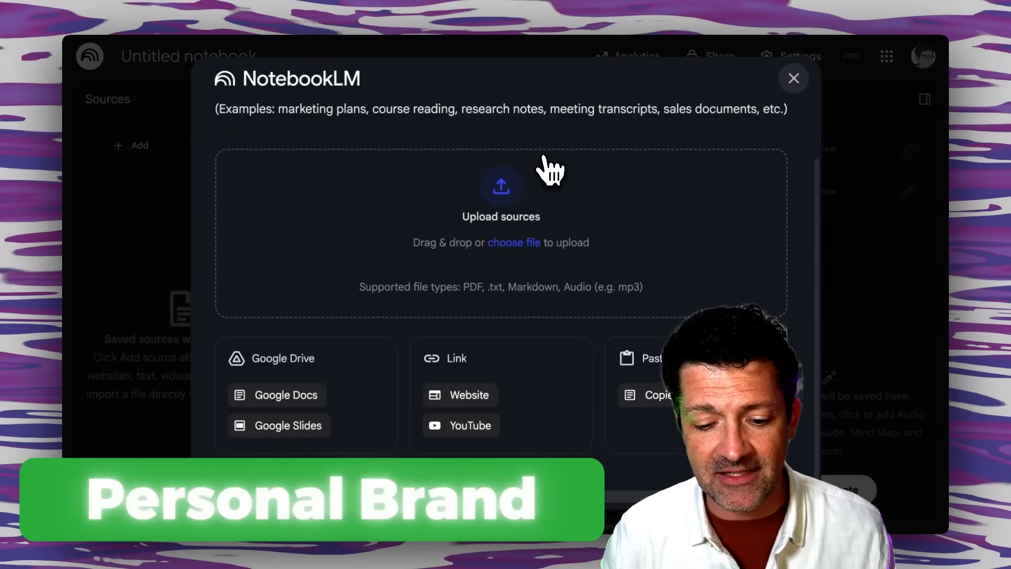
Dismiss the Add sources and Discover sources dialogs, keeping the untitled notebook empty
left_click(794, 78)
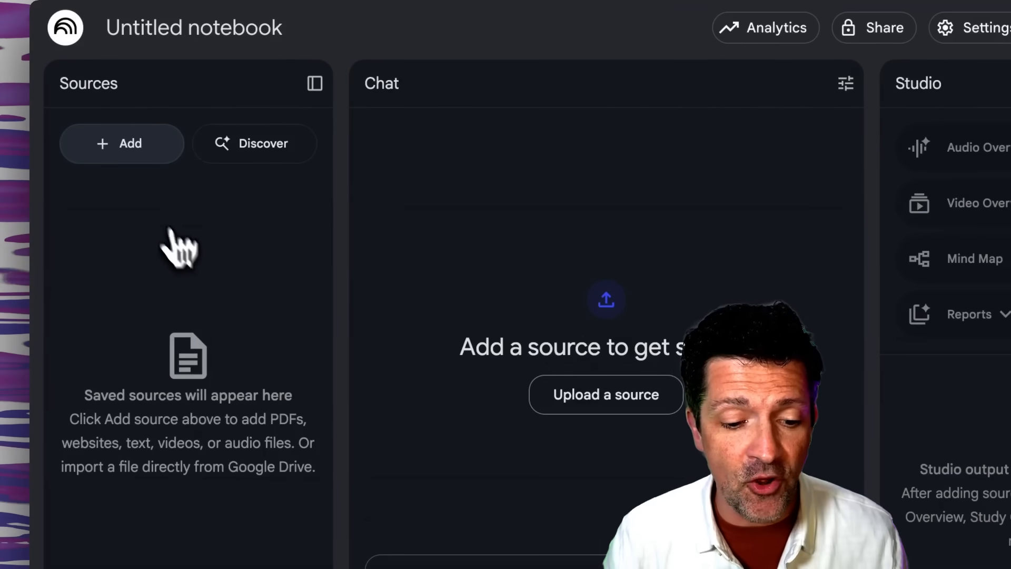
left_click(122, 143)
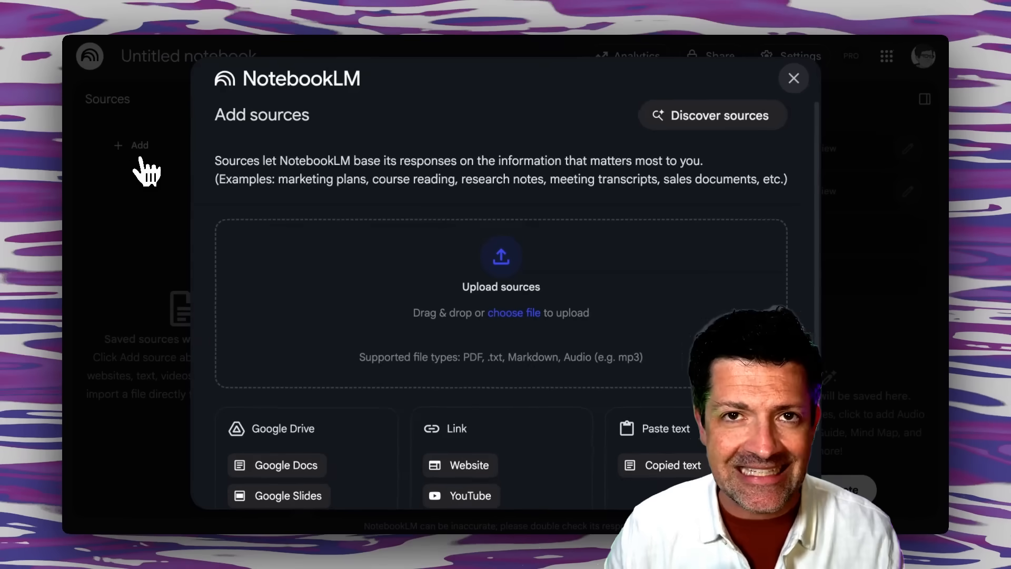
left_click(713, 115)
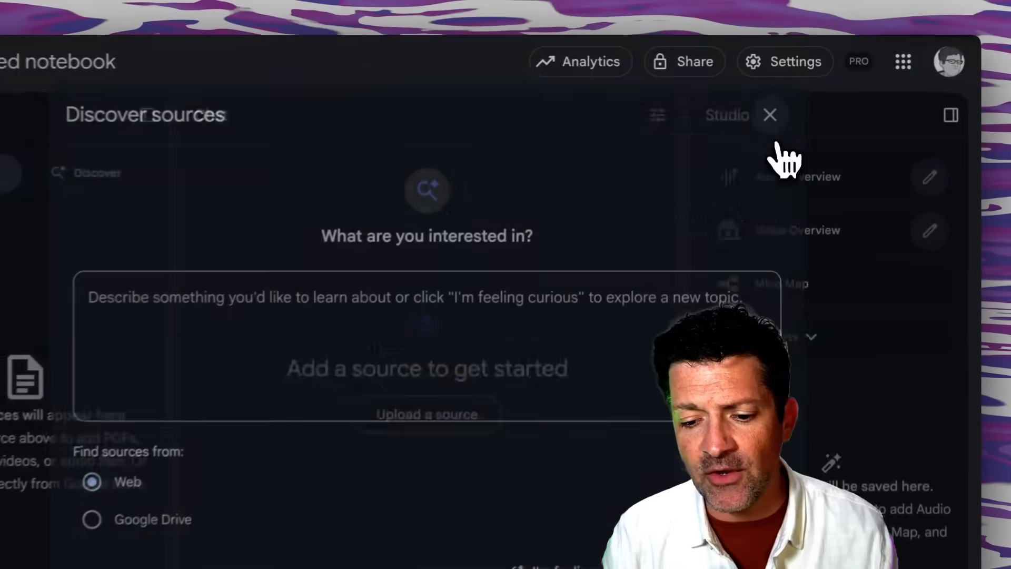
left_click(257, 392)
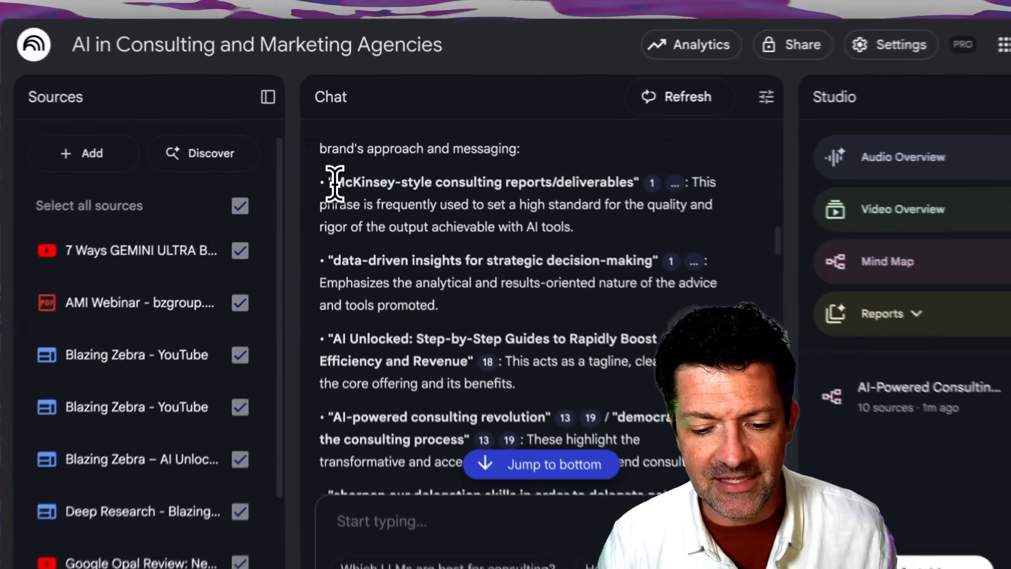
Read the brand essence answer and request a Briefing Doc report from the consulting sources
scroll("down", 3)
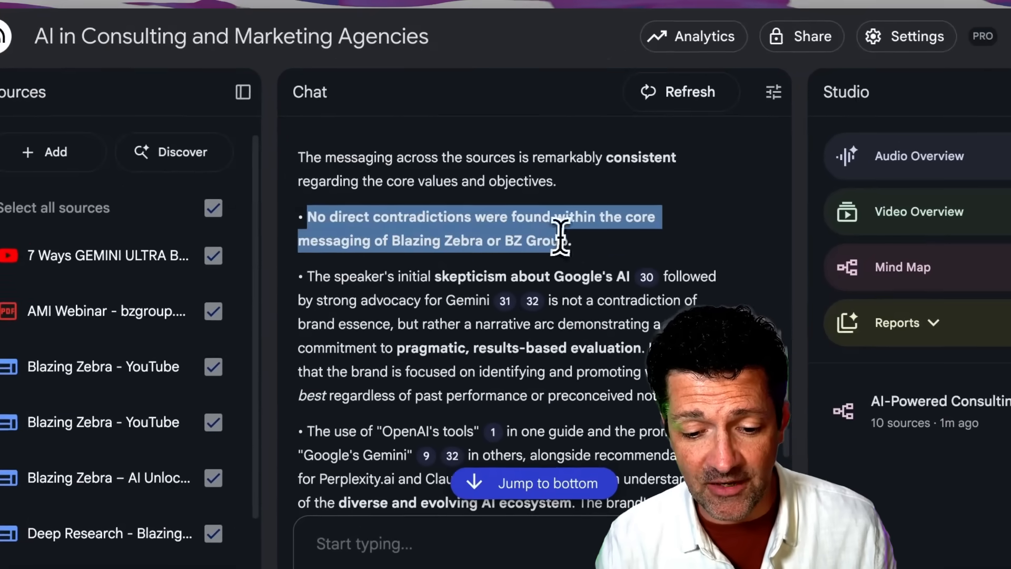
scroll("down", 3)
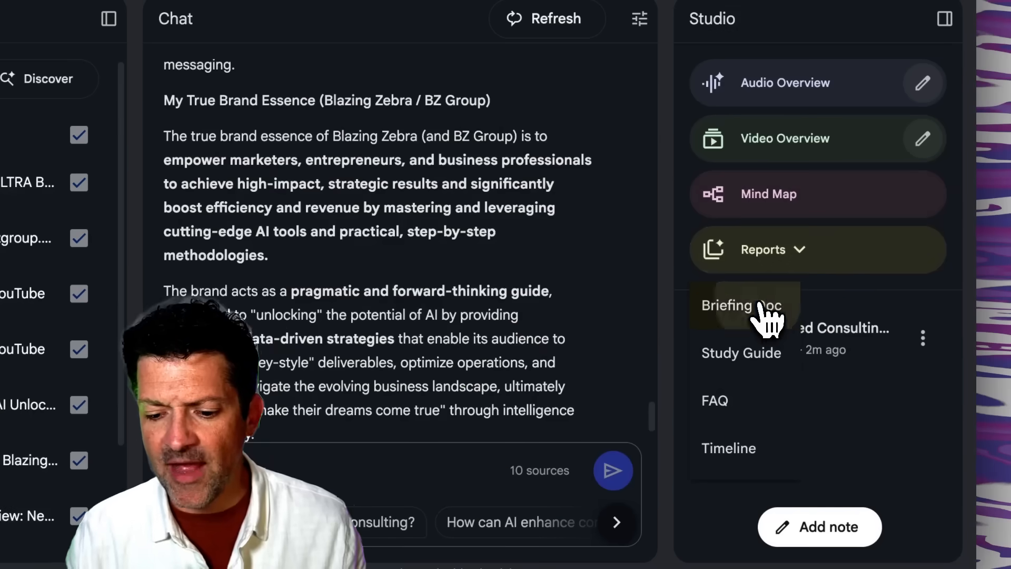
left_click(743, 305)
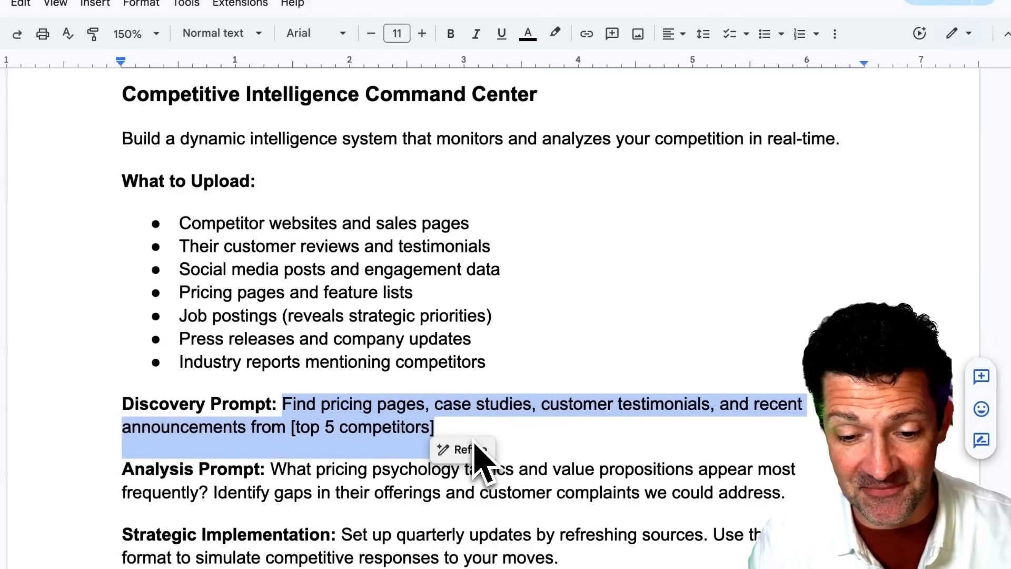
left_click(459, 449)
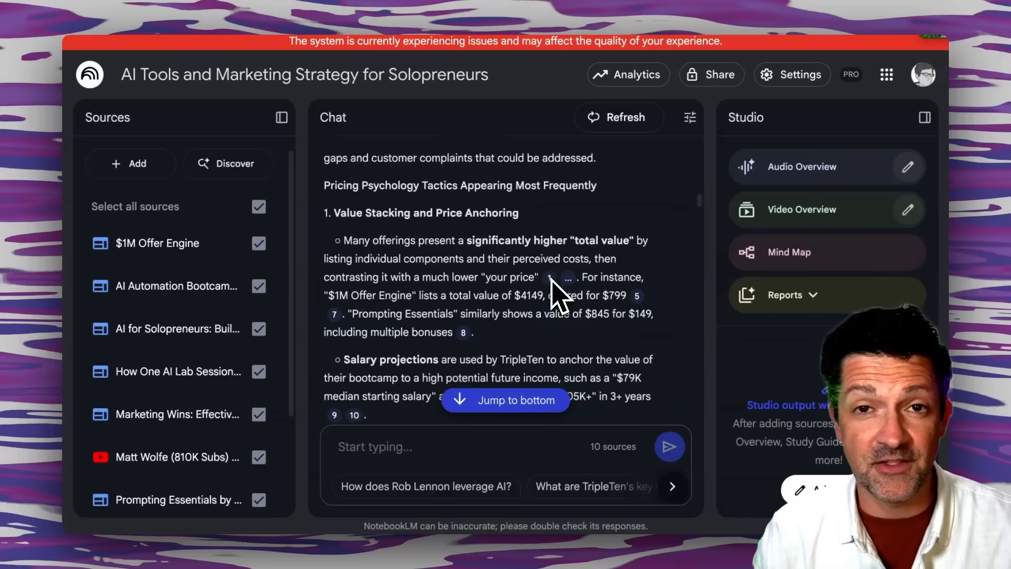
Read the pricing psychology answer and start a Video Overview of the solopreneur sources
scroll("down", 3)
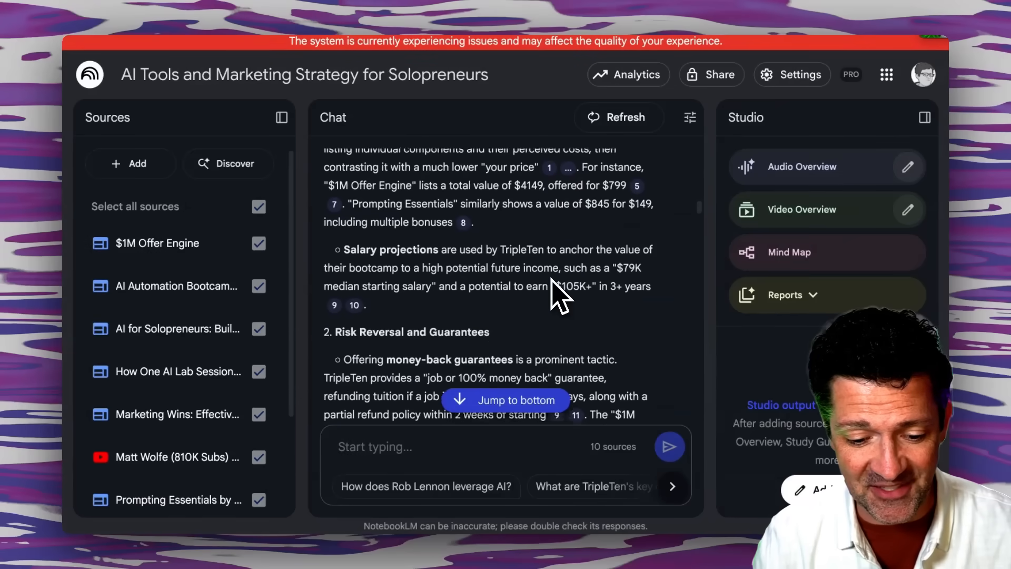
scroll("down", 3)
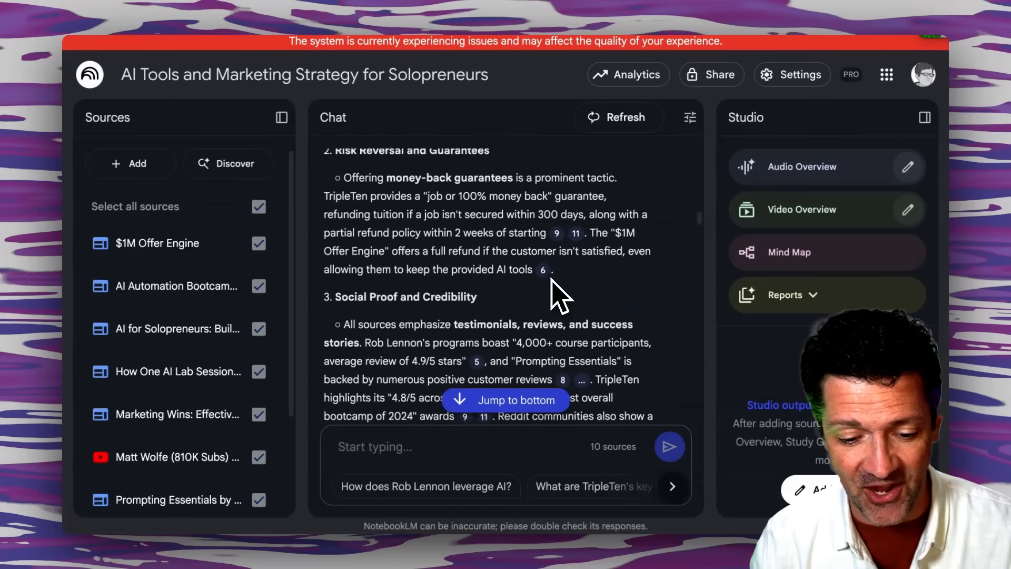
scroll("down", 3)
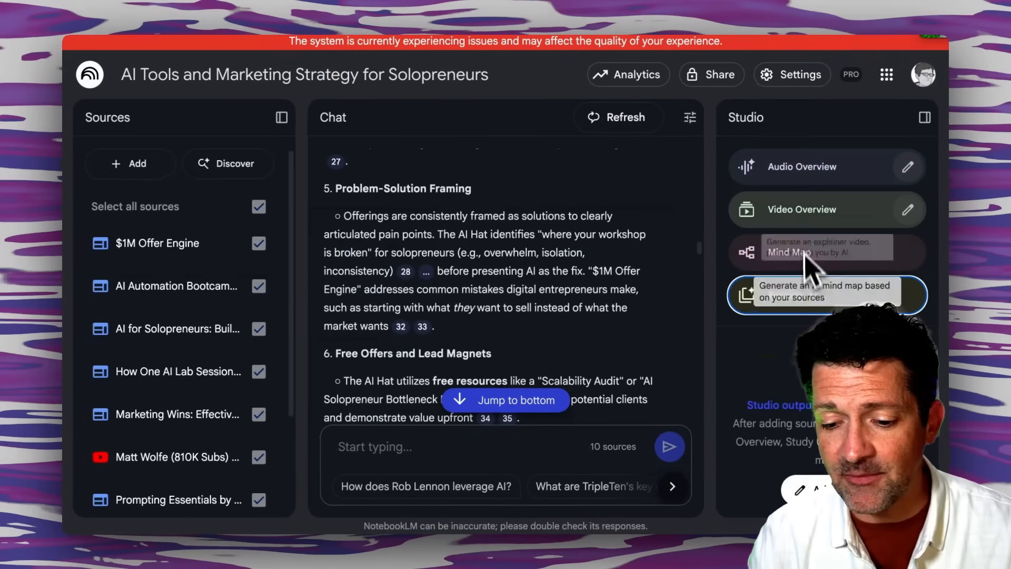
mouse_move(851, 222)
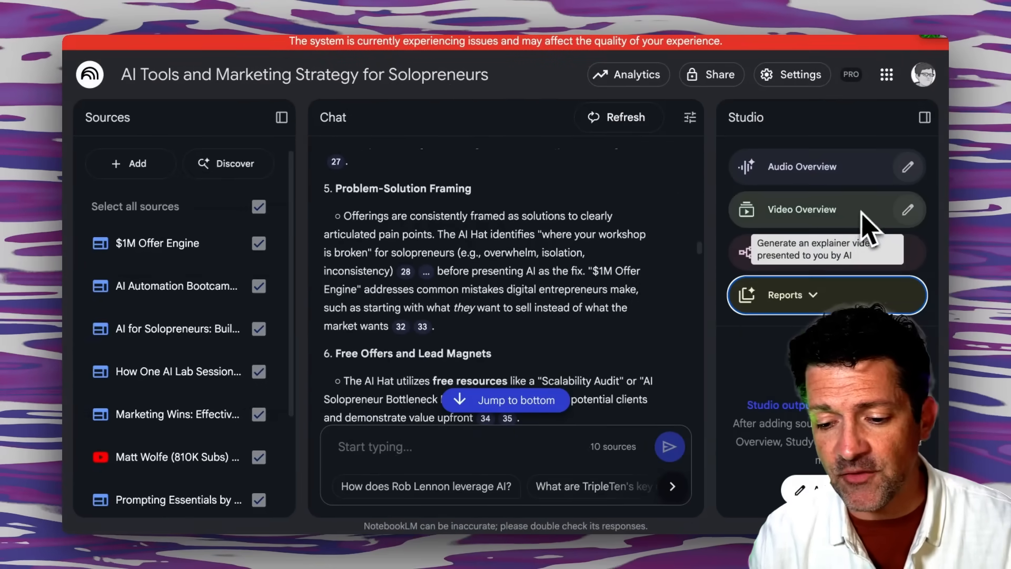
left_click(908, 167)
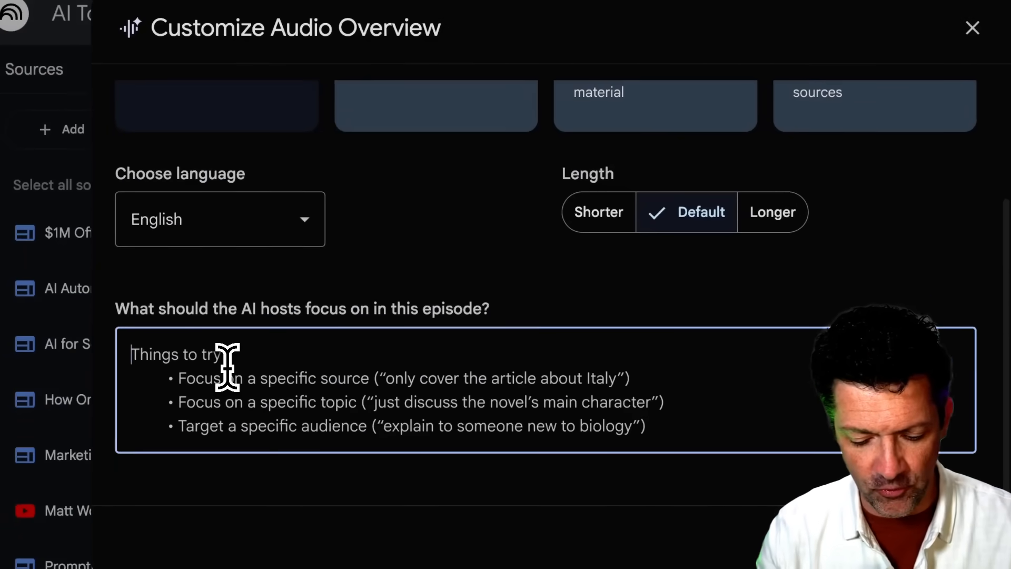
Focus the audio overview on 'Generate a "War Room" briefing.'
type("Generate a \"War Room\" briefing.")
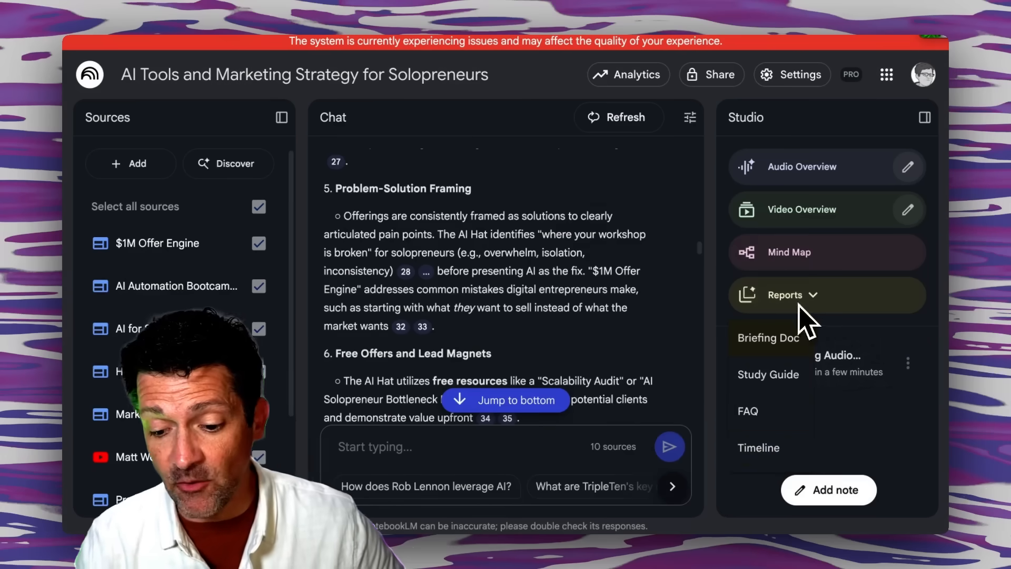
mouse_move(774, 400)
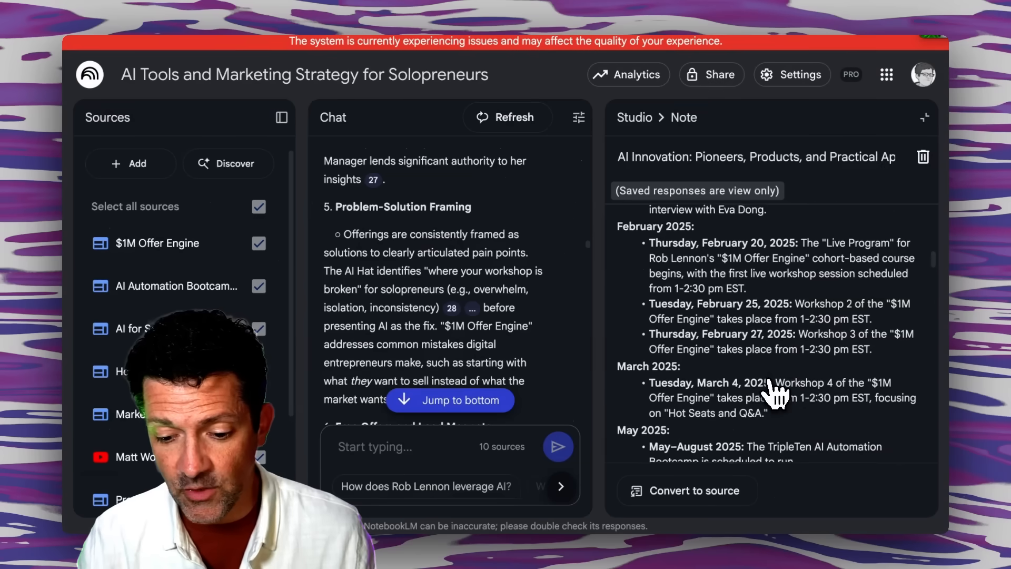
Scroll through the saved timeline note of workshops, bootcamps and publications
scroll("down", 3)
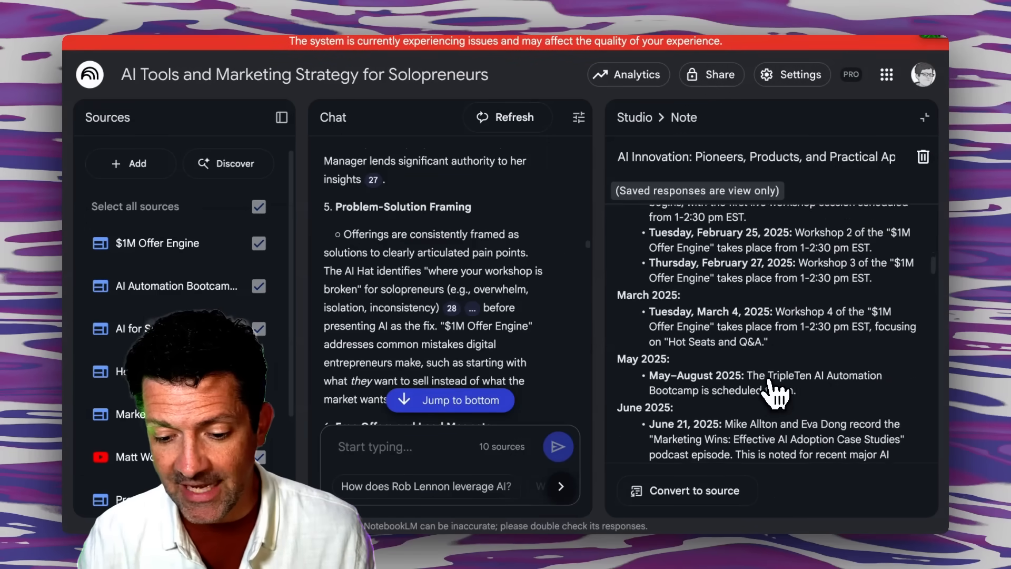
scroll("down", 3)
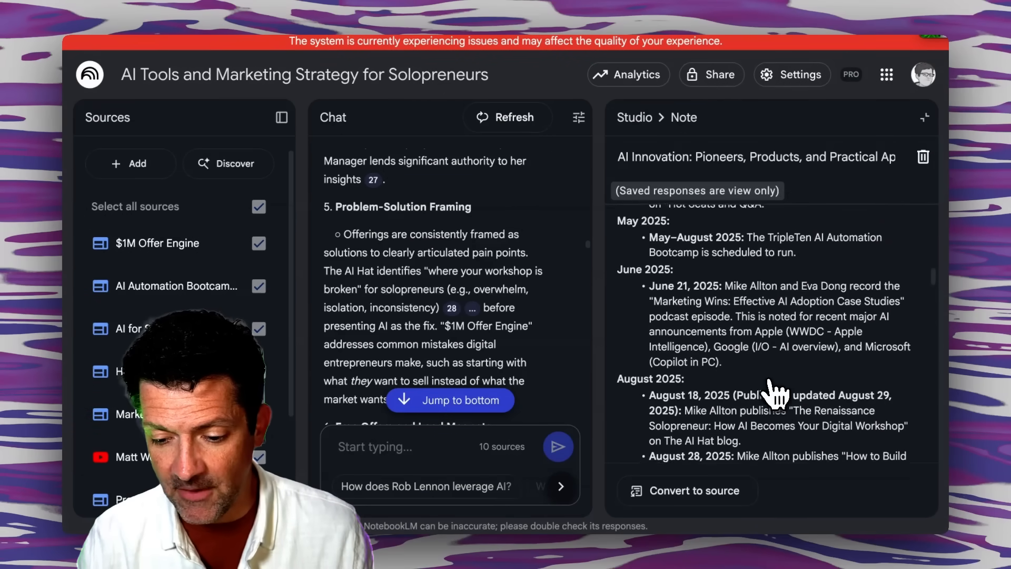
scroll("down", 3)
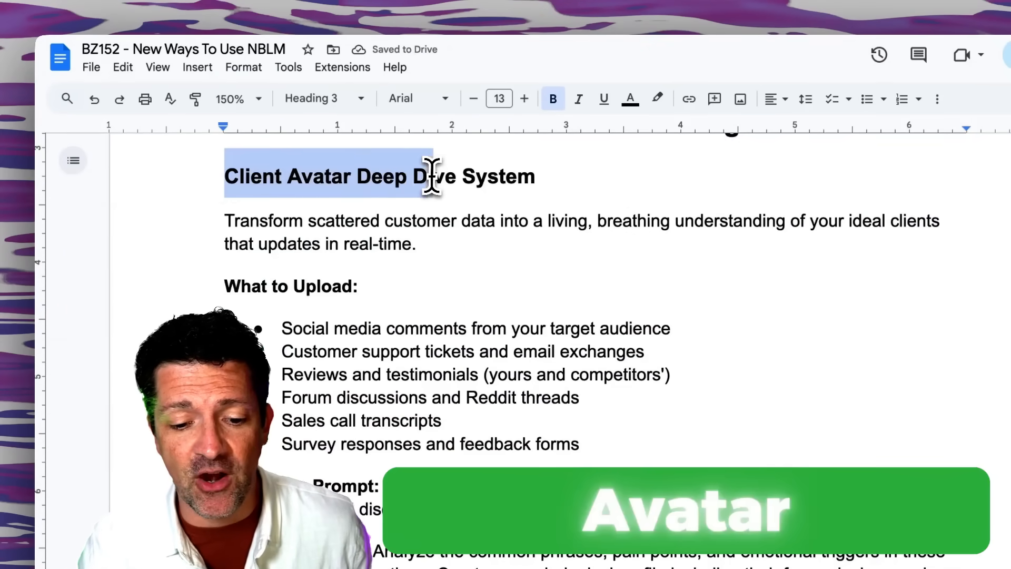
scroll("down", 3)
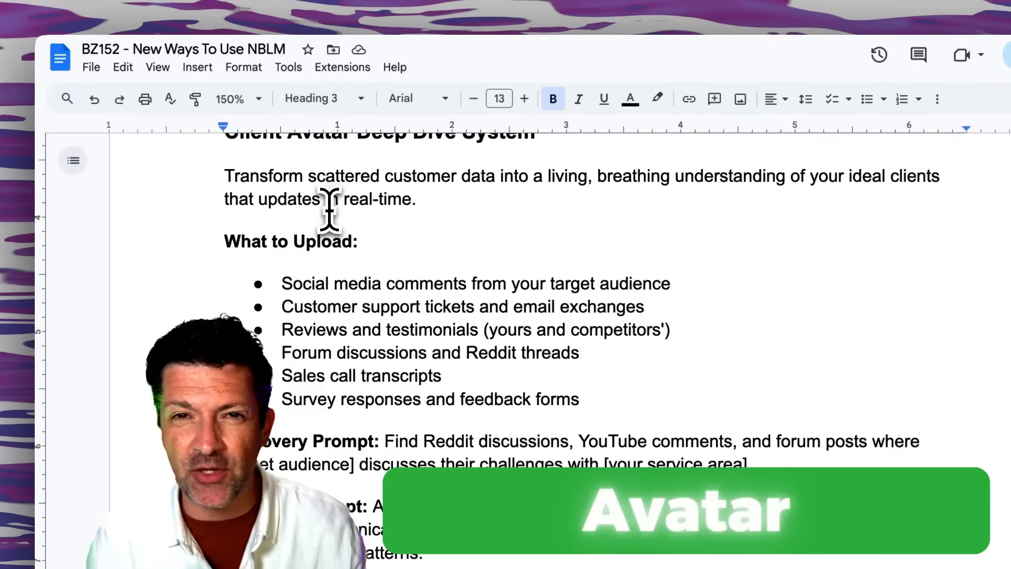
scroll("down", 3)
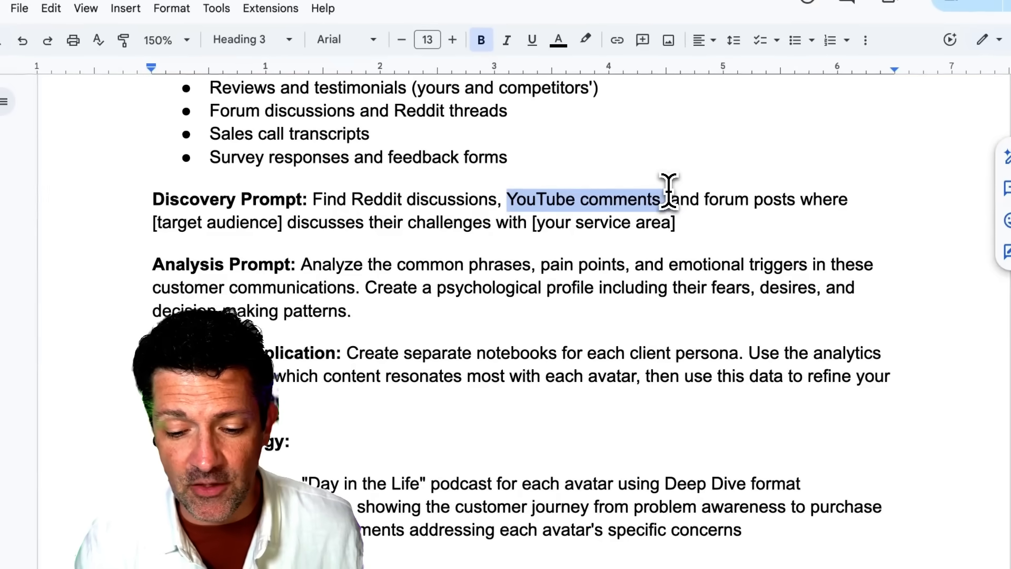
left_click(550, 222)
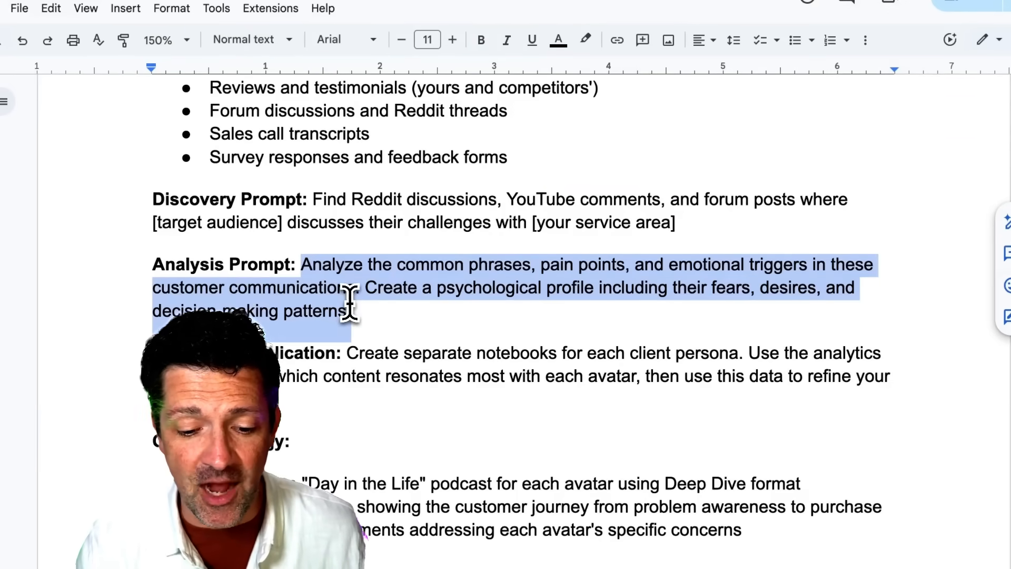
mouse_move(480, 286)
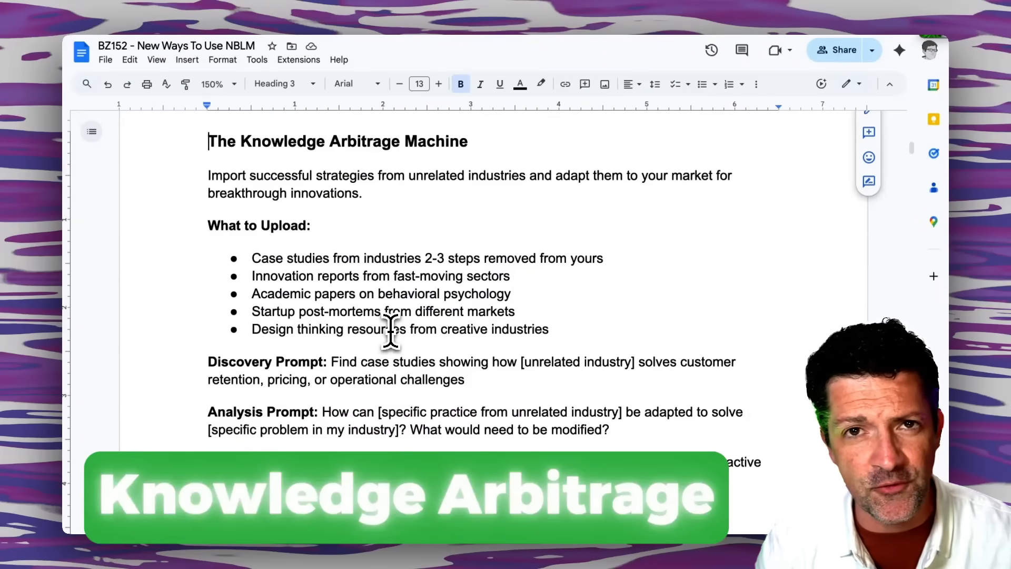
scroll("down", 3)
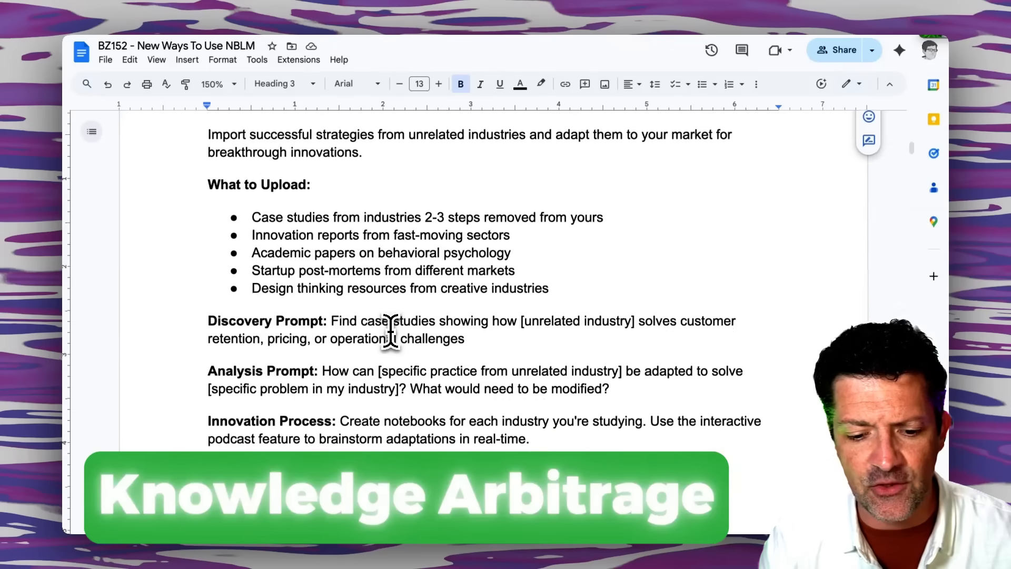
scroll("down", 3)
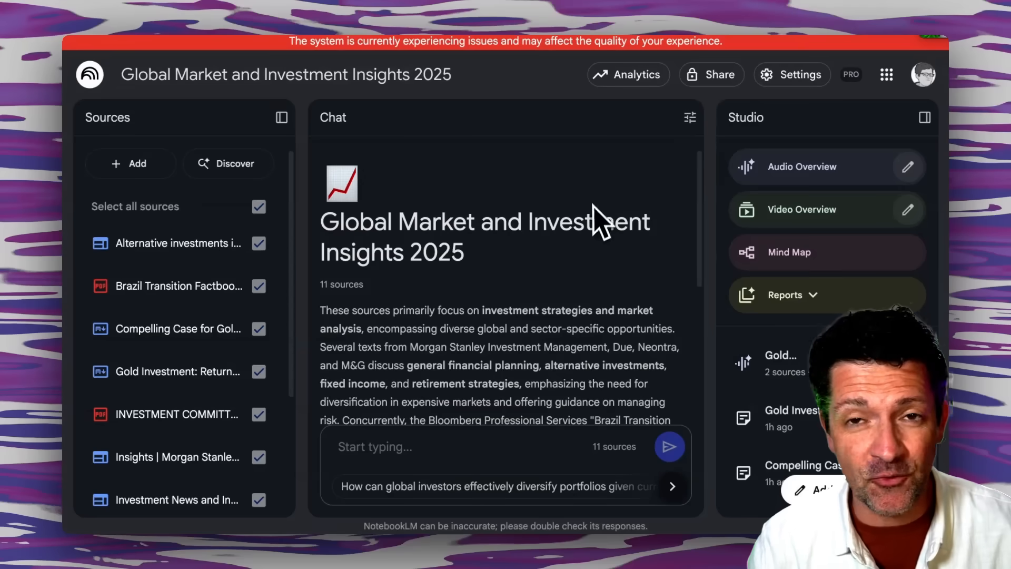
In the investment notebook's Share settings, set viewer access to Chat only
left_click(711, 74)
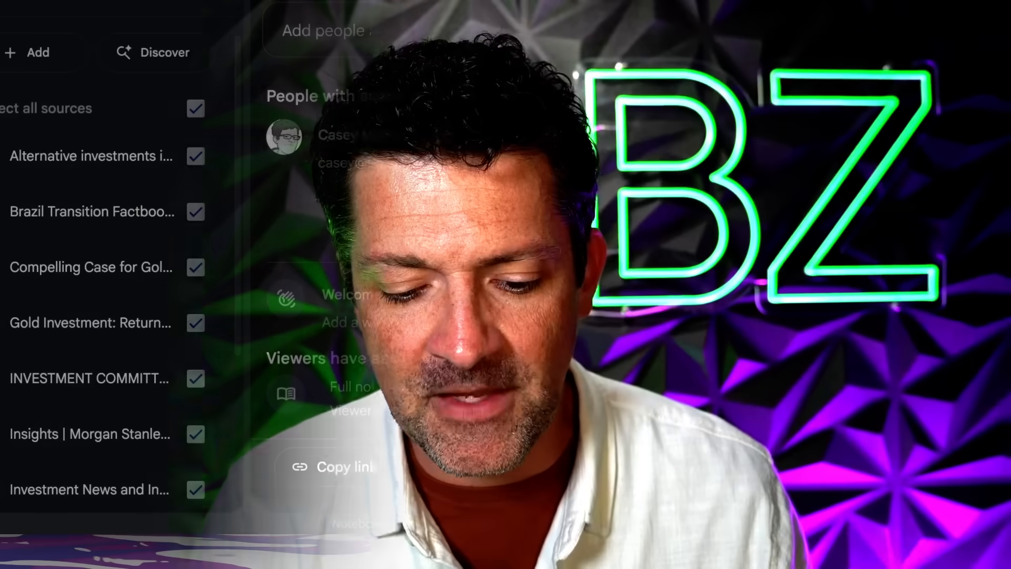
left_click(412, 386)
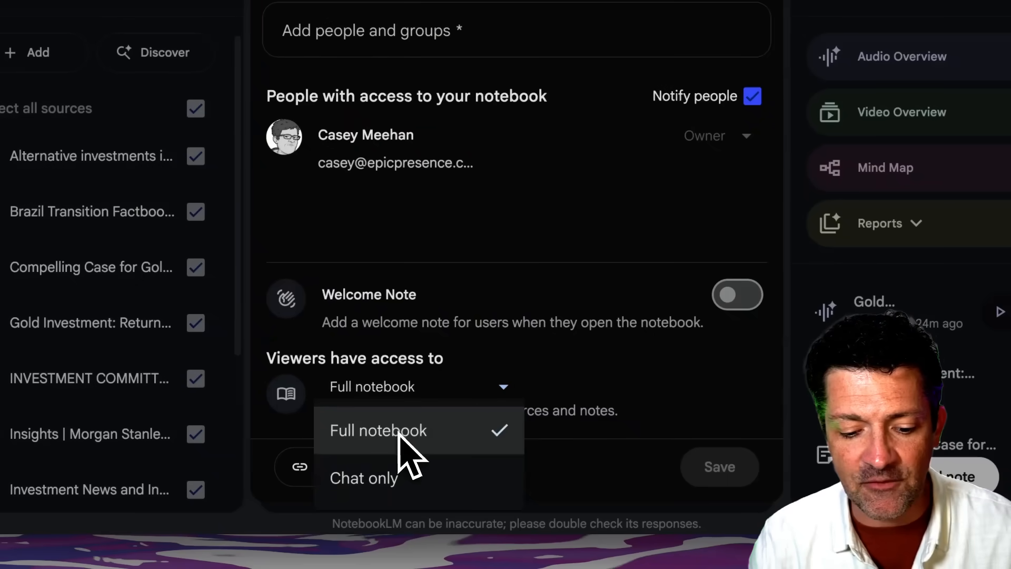
left_click(378, 430)
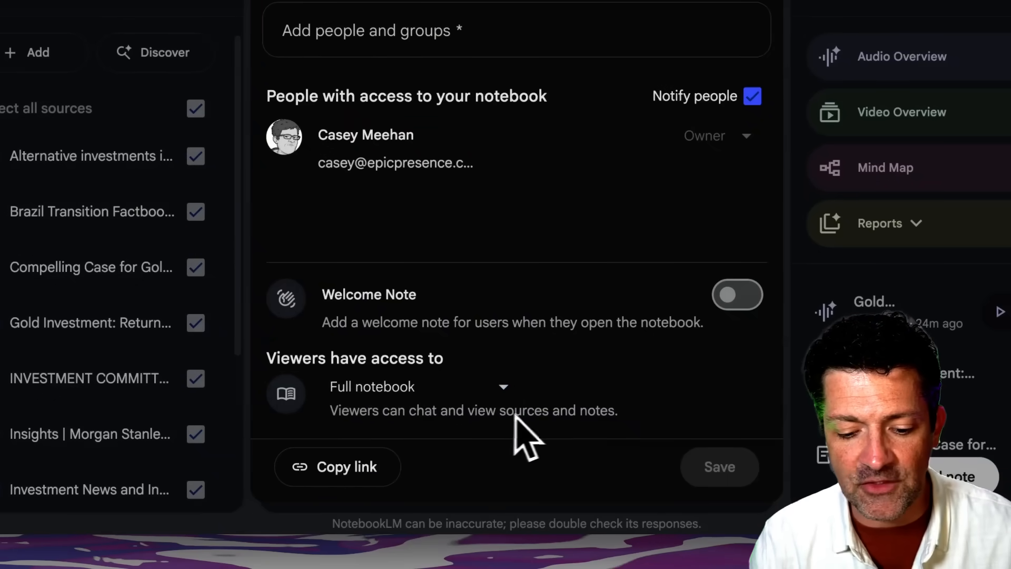
left_click(416, 387)
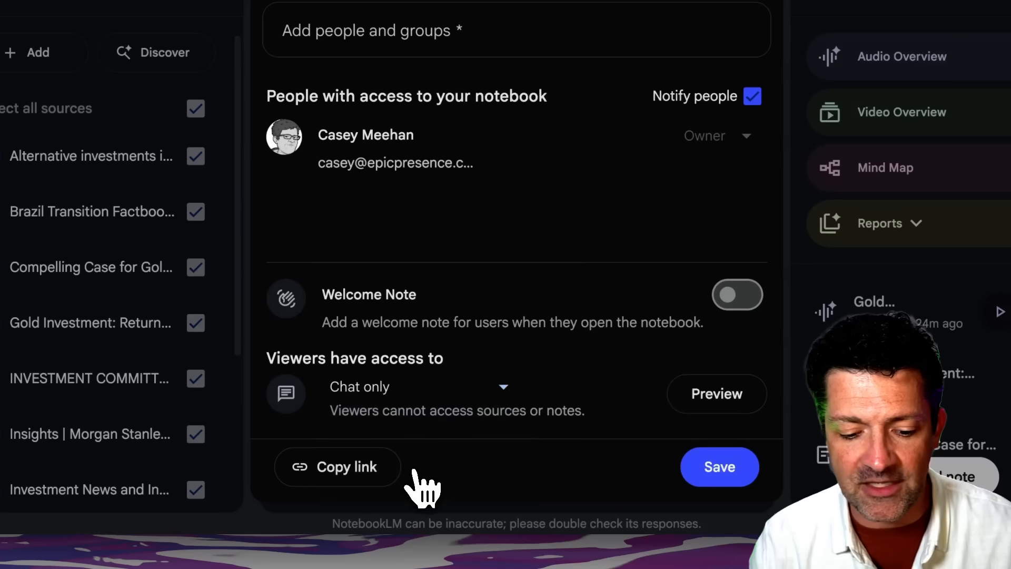
mouse_move(487, 425)
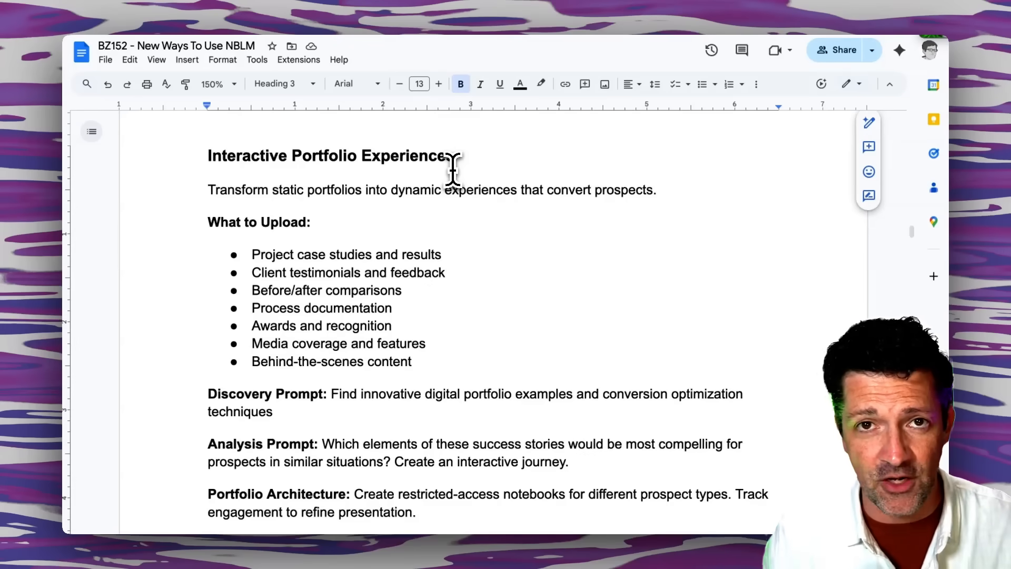
scroll("up", 3)
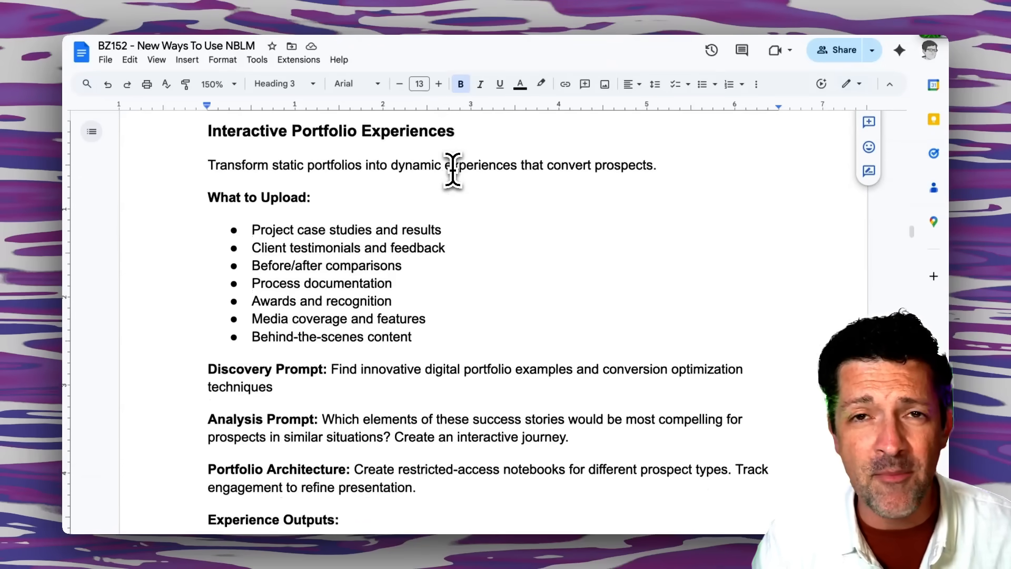
scroll("down", 3)
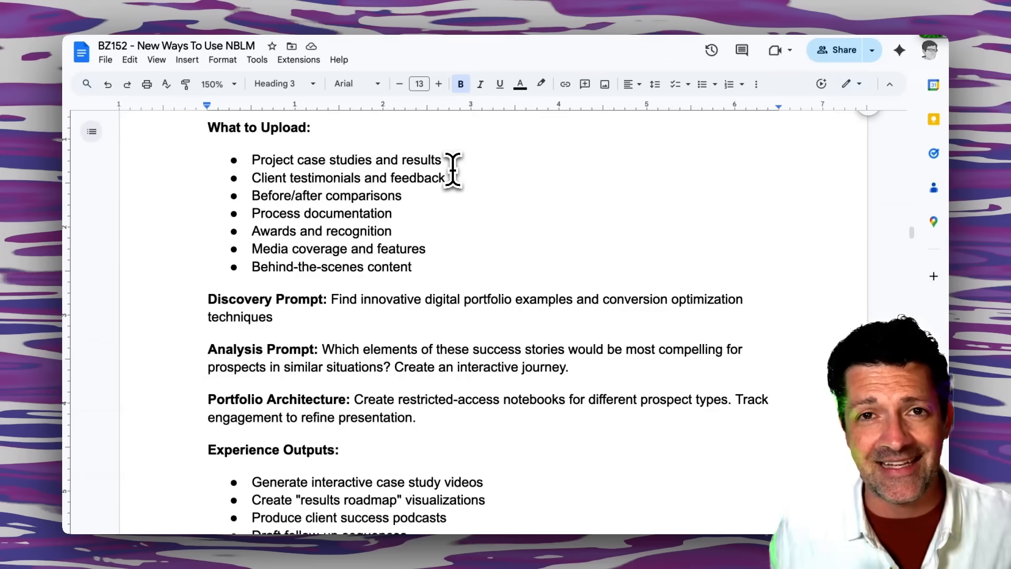
scroll("up", 3)
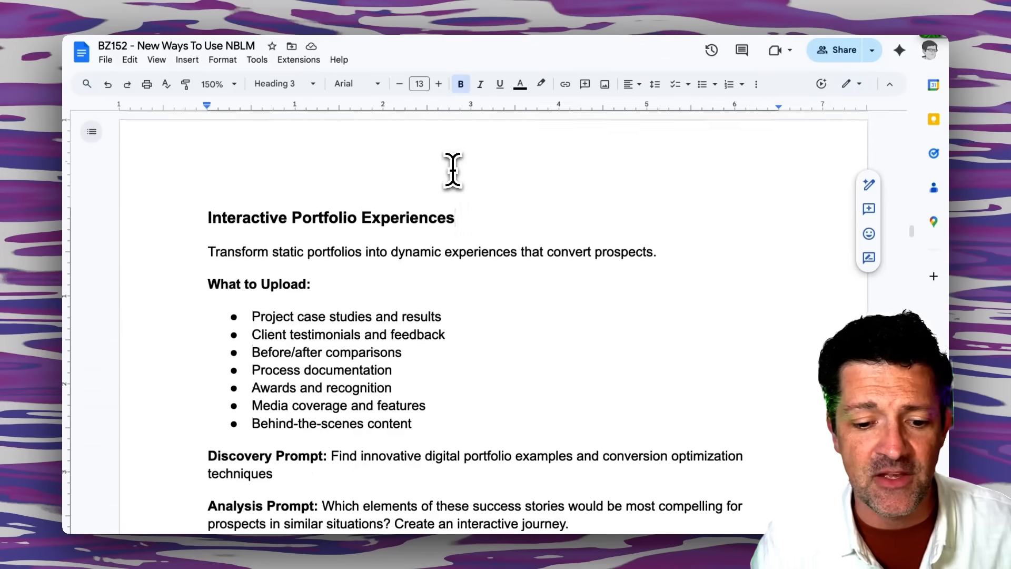
scroll("down", 3)
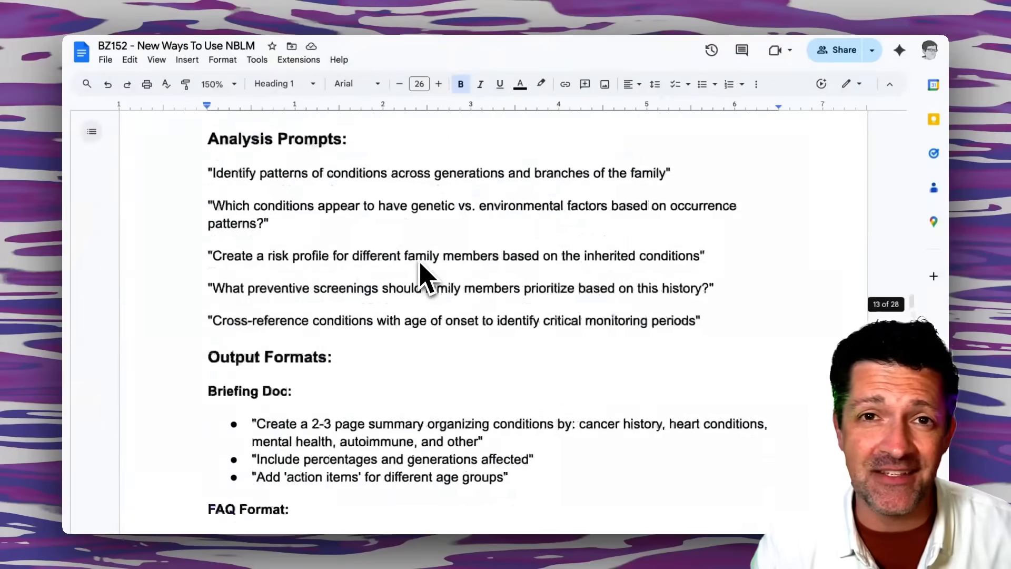
scroll("up", 3)
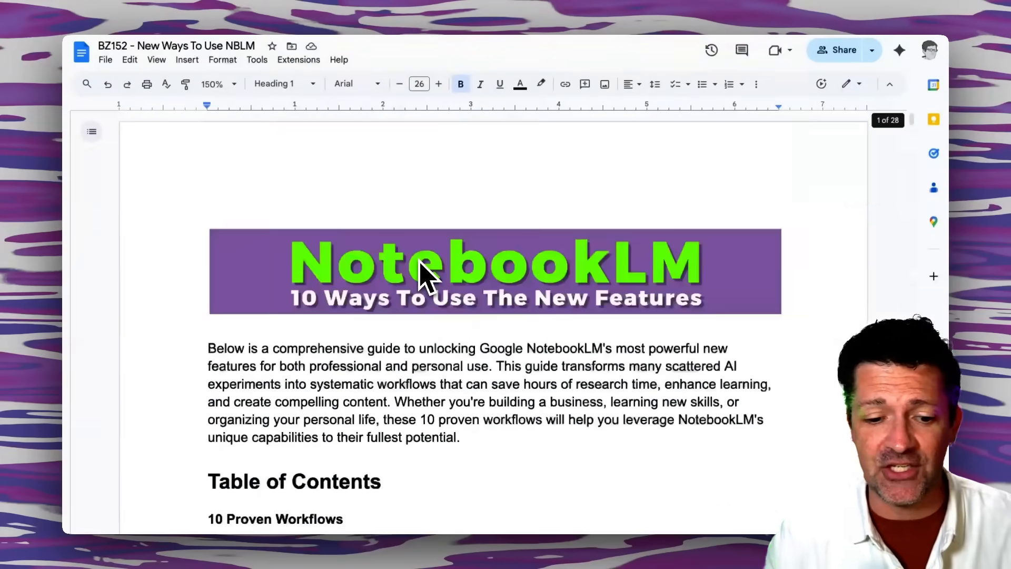
scroll("down", 3)
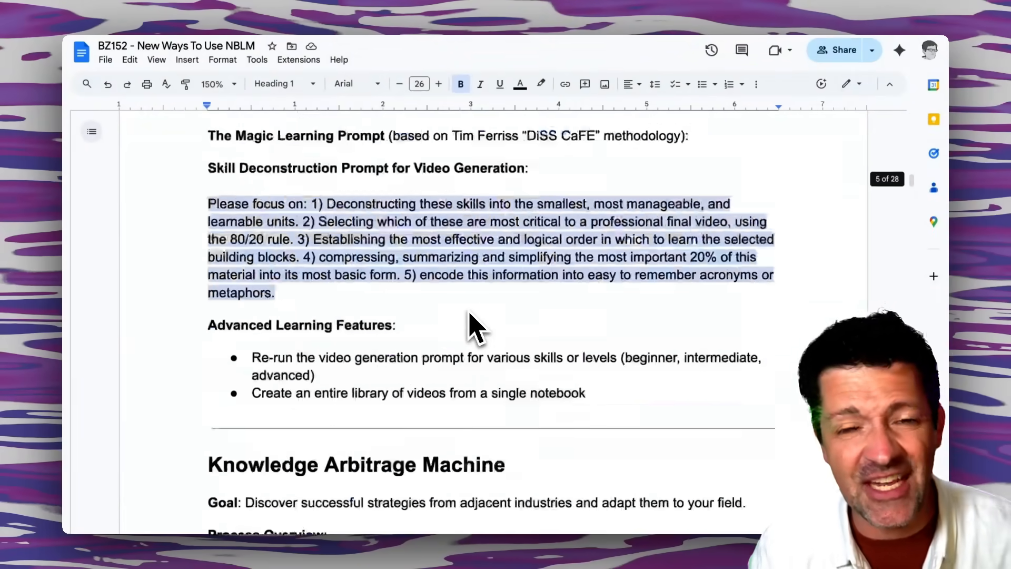
scroll("down", 3)
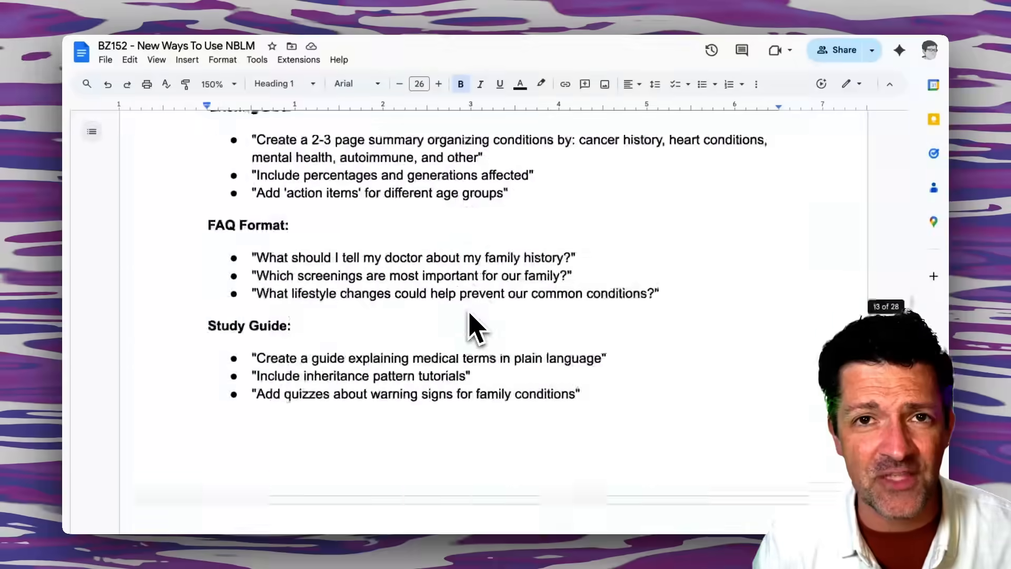
scroll("down", 3)
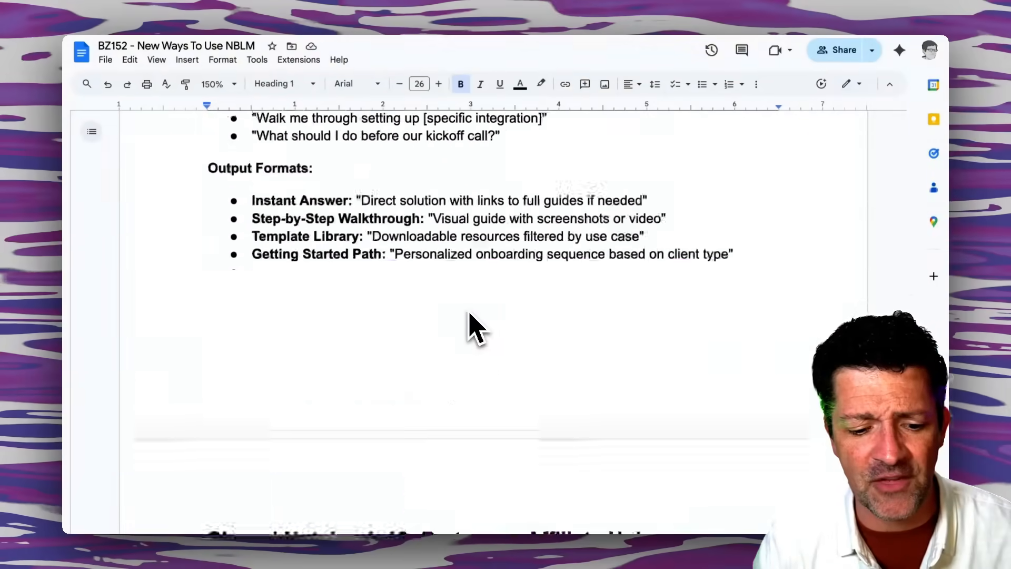
scroll("down", 3)
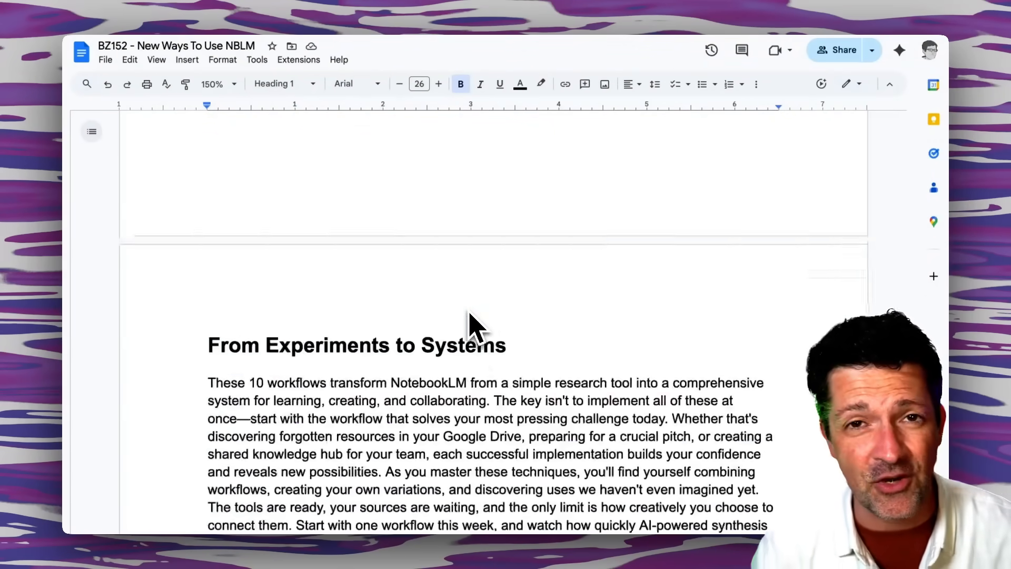
scroll("down", 3)
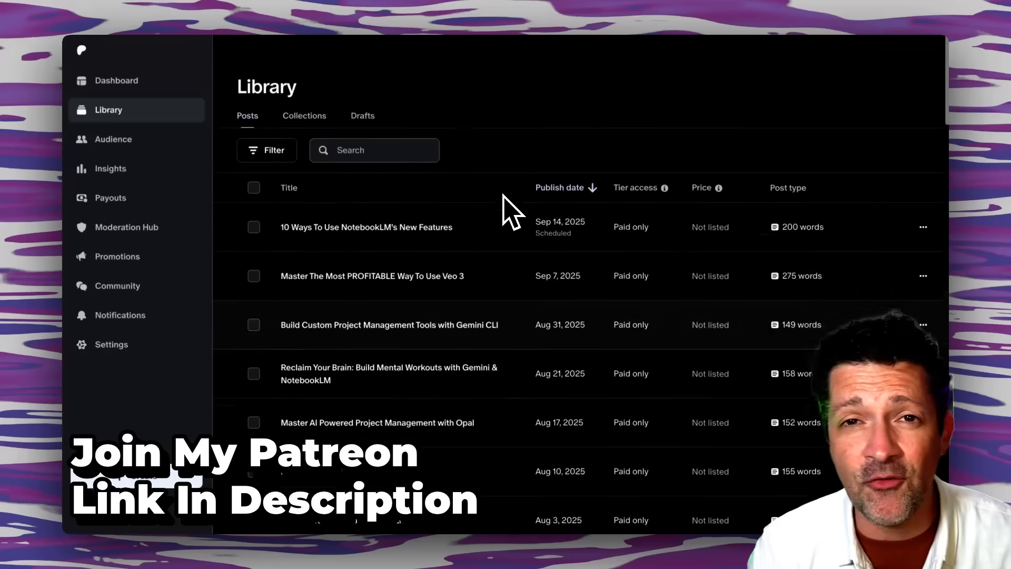
scroll("down", 3)
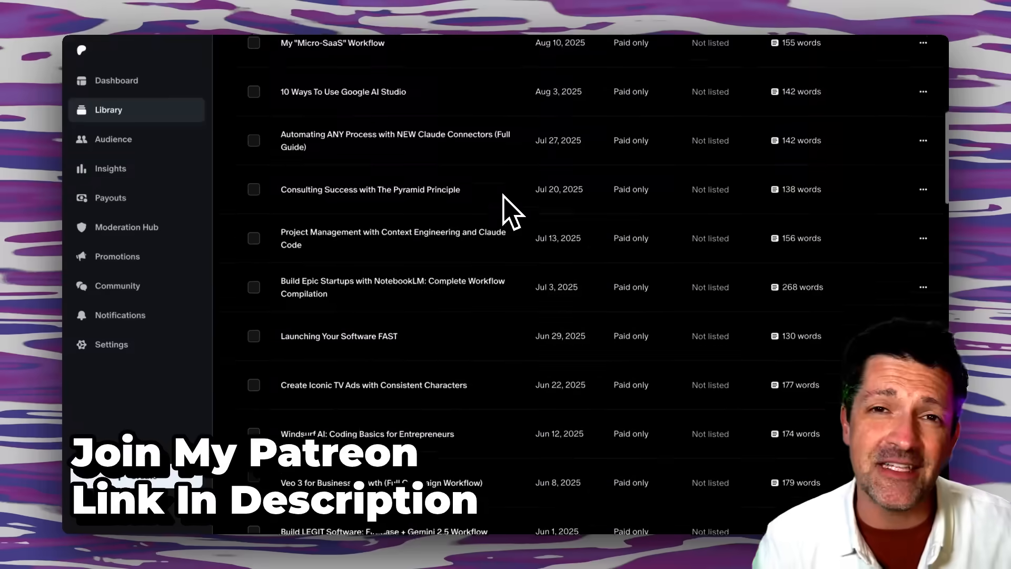
scroll("down", 3)
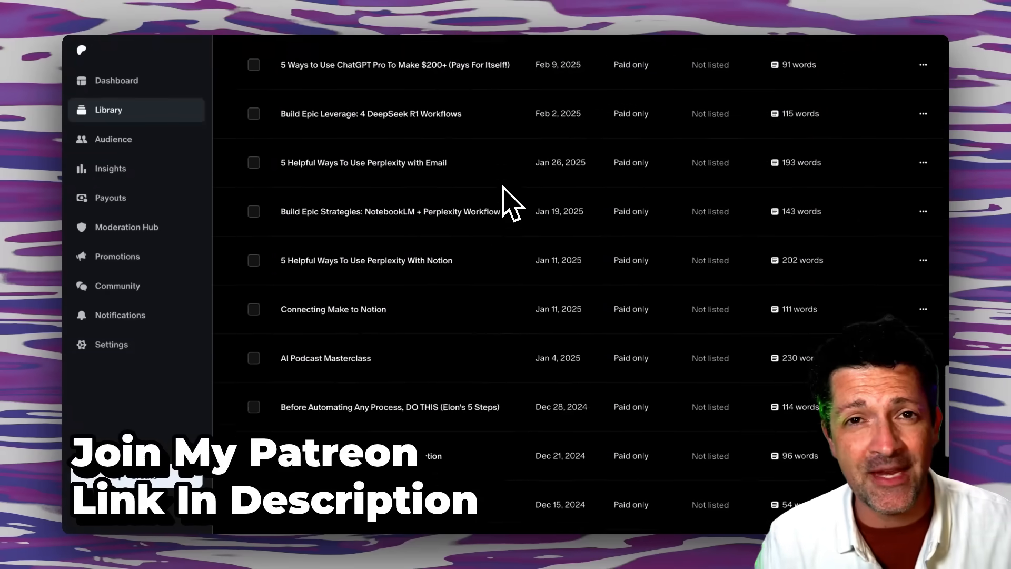
scroll("down", 3)
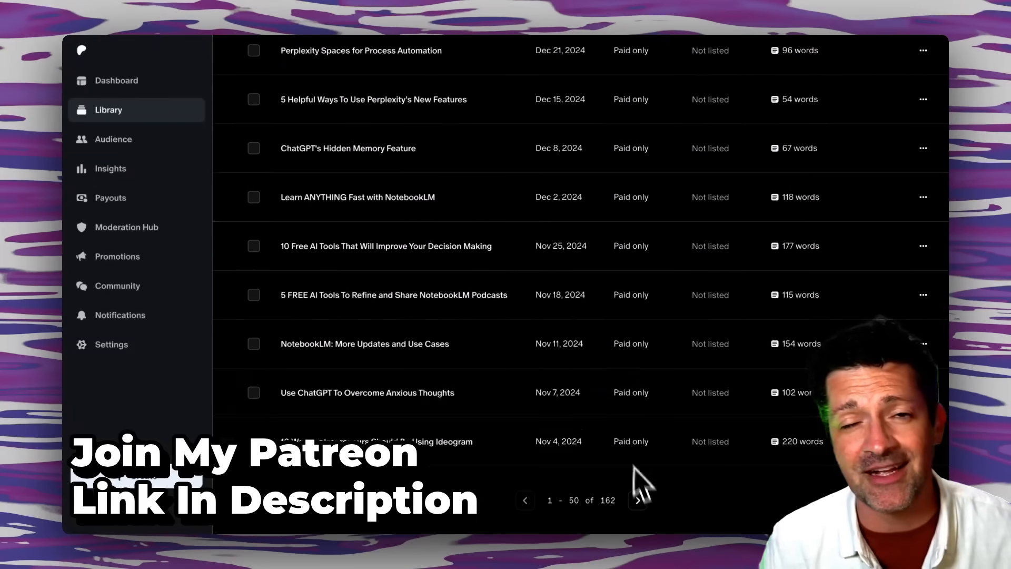
scroll("down", 3)
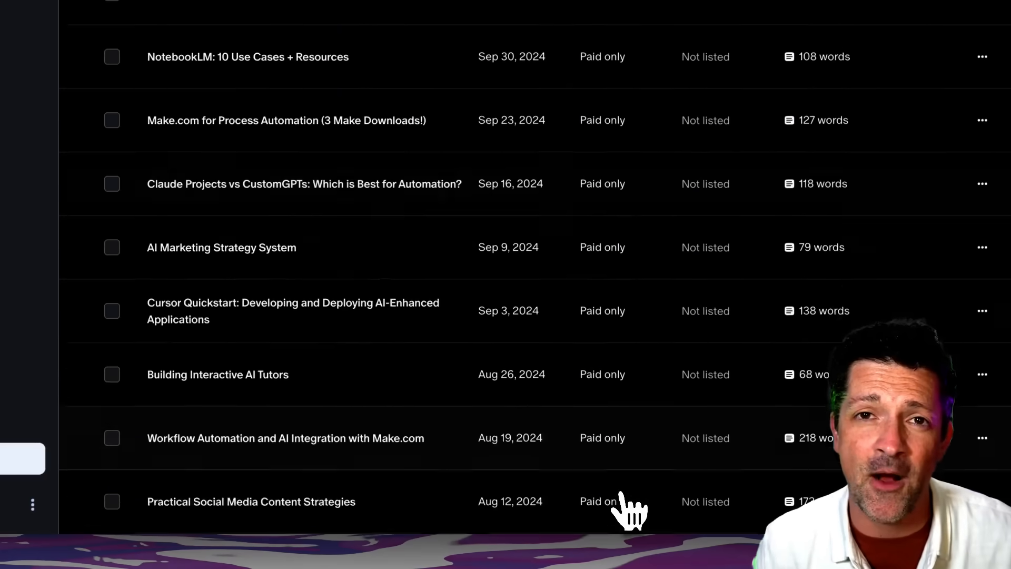